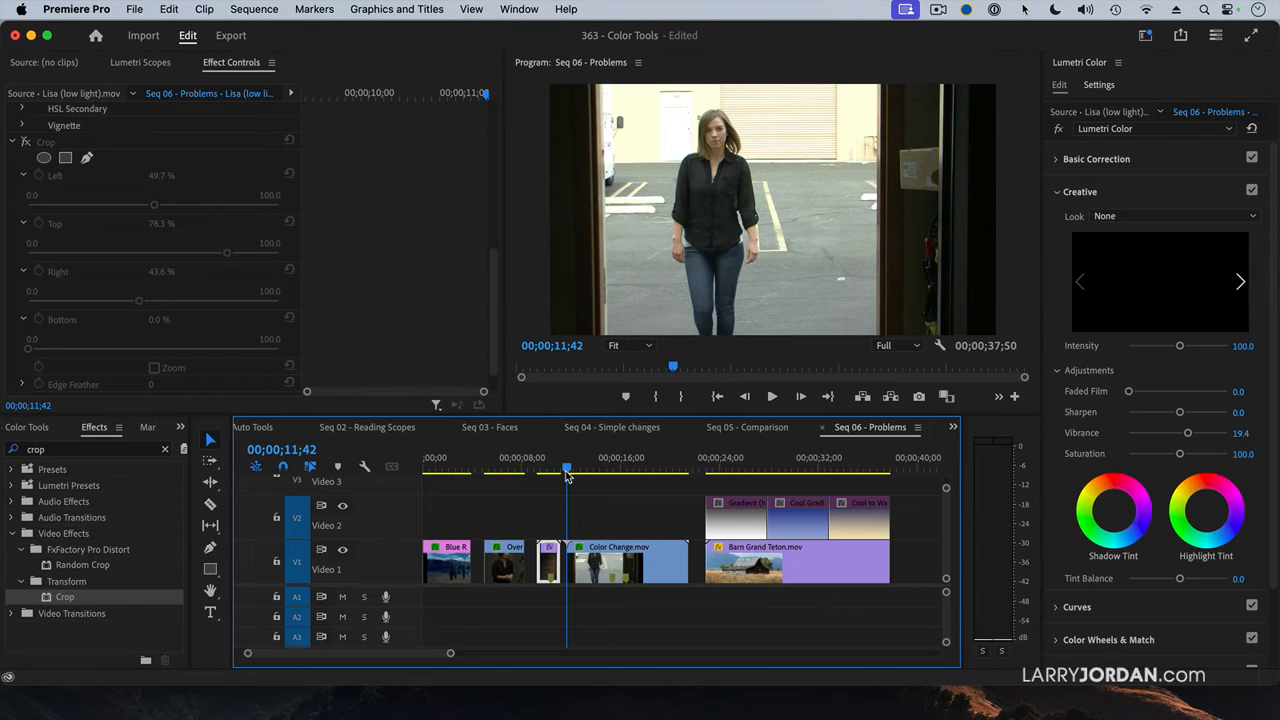
# Preview the walk-in and park the playhead on the exterior part of the Color Change clip
pyautogui.click(561, 468)
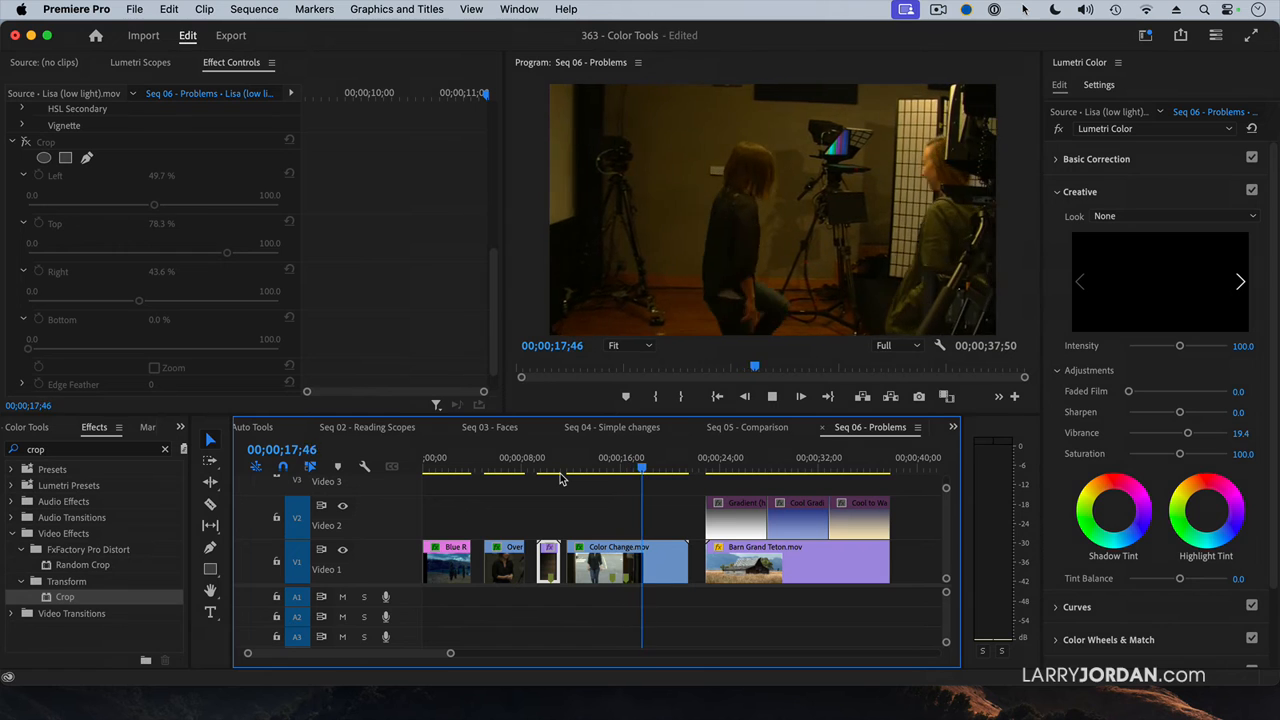
pyautogui.click(771, 396)
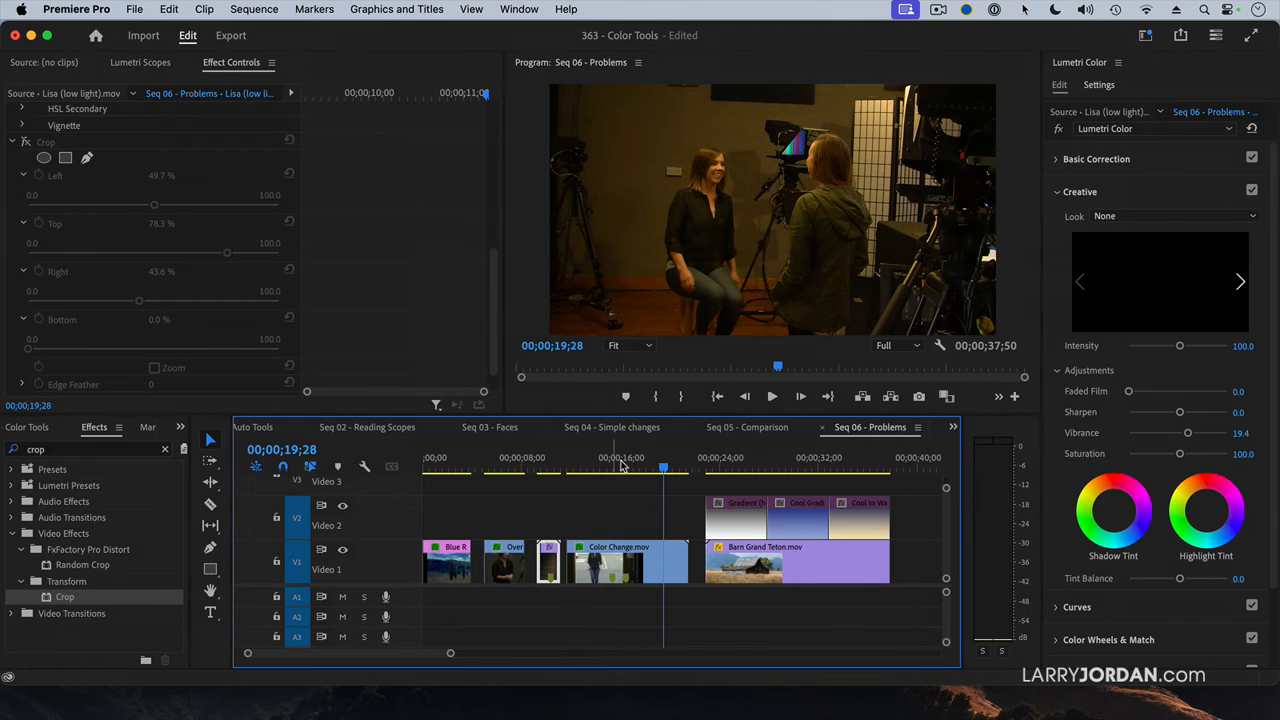
pyautogui.click(582, 468)
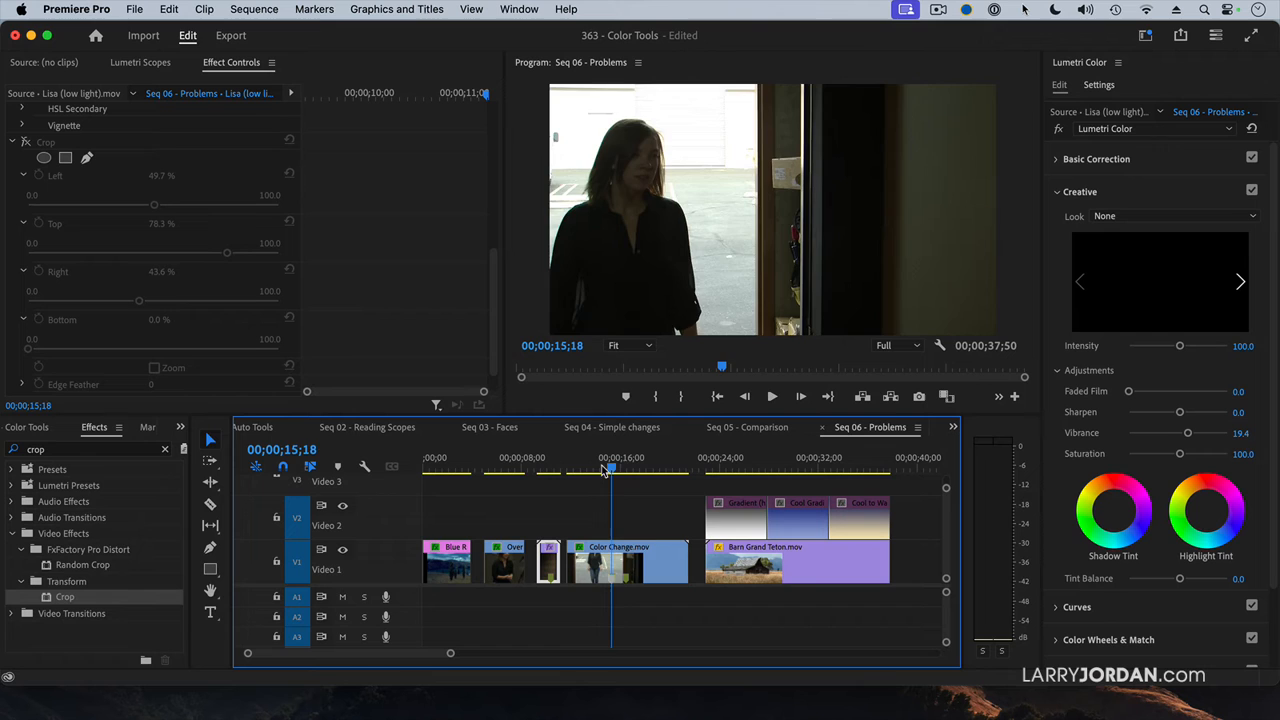
pyautogui.click(577, 470)
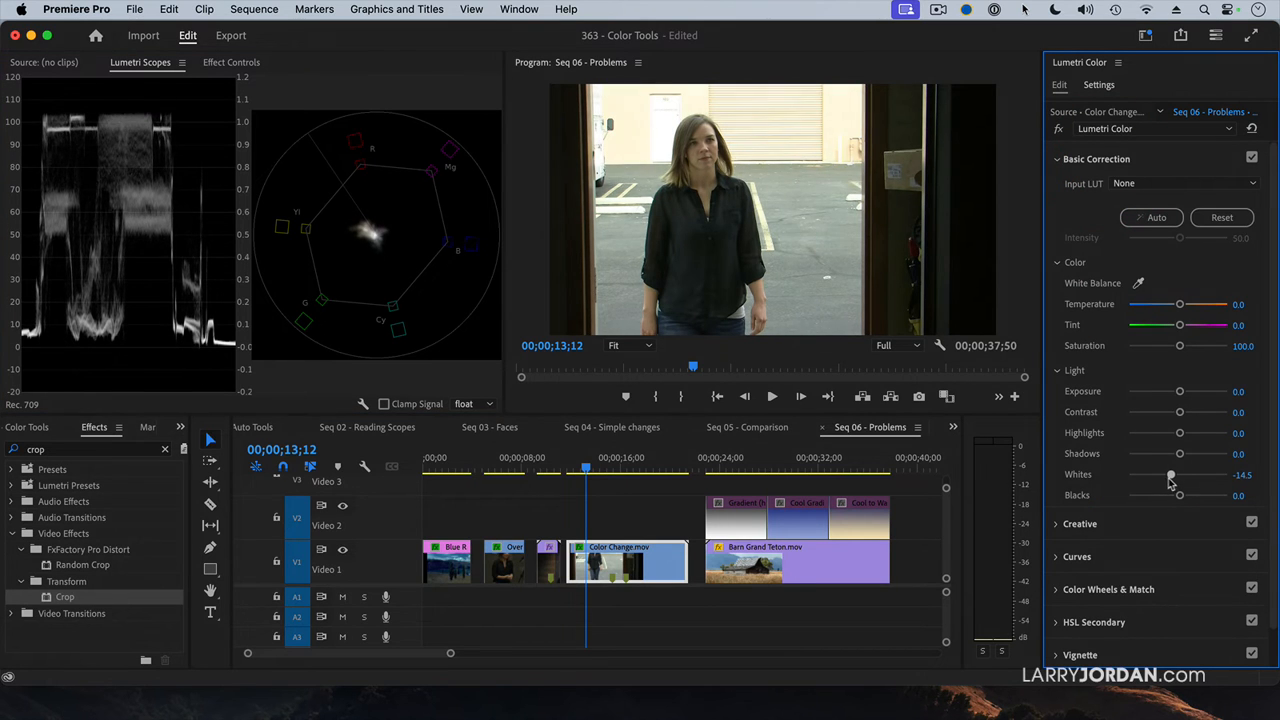
# Grade the exterior shot with Whites -17.7, Highlights -66.1 and Exposure 0.8, then move to 15;18
pyautogui.moveTo(1172, 475); pyautogui.dragTo(1168, 475)
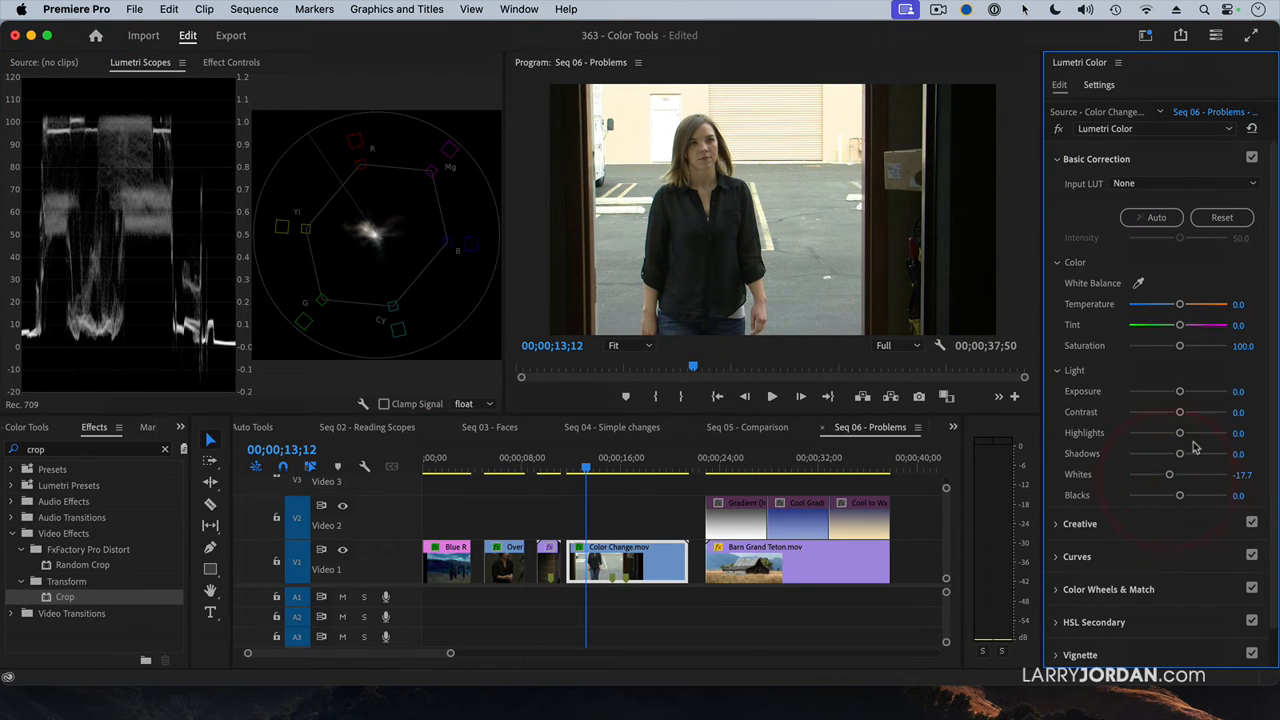
pyautogui.moveTo(1179, 433); pyautogui.dragTo(1166, 433)
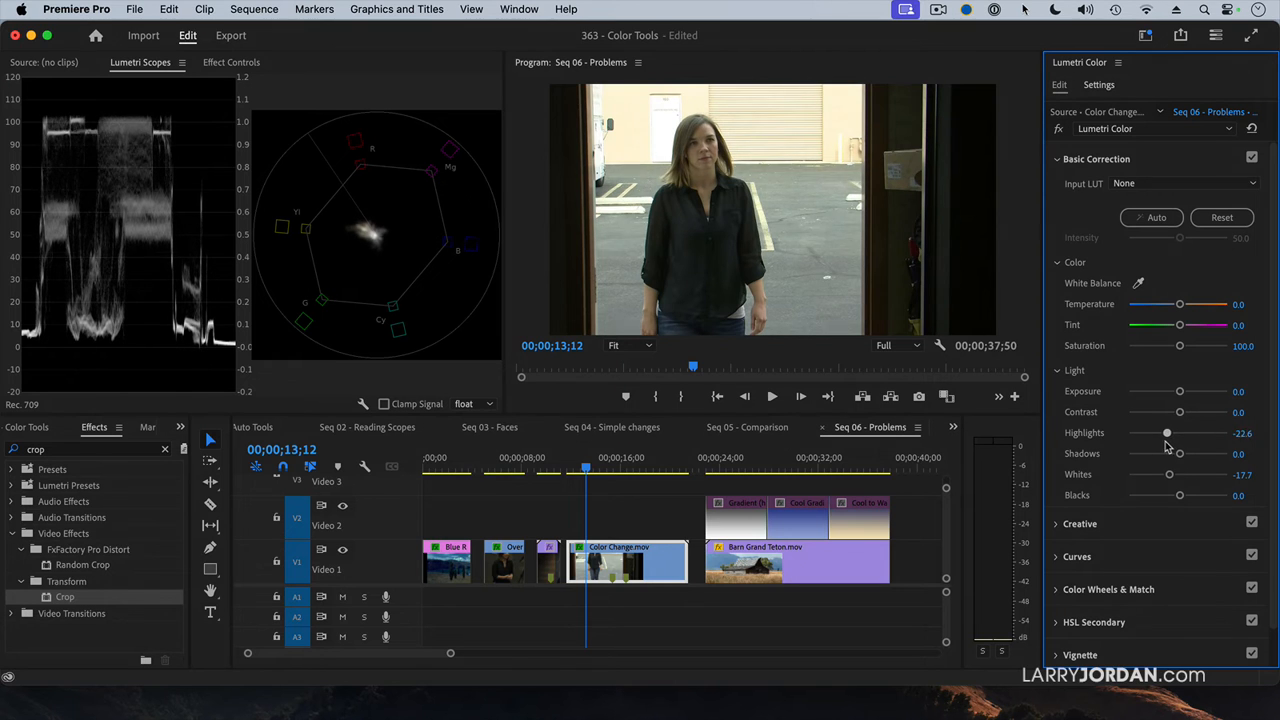
pyautogui.moveTo(1166, 433); pyautogui.dragTo(1141, 433)
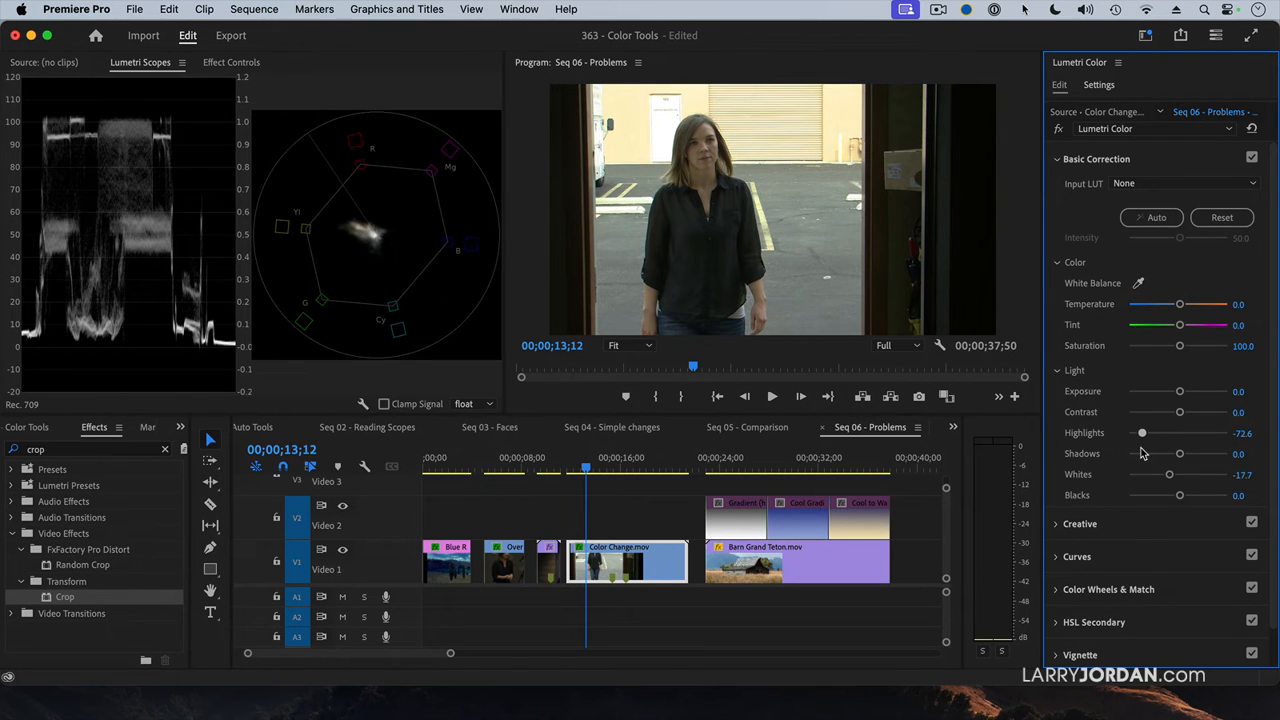
pyautogui.moveTo(1178, 391); pyautogui.dragTo(1183, 391)
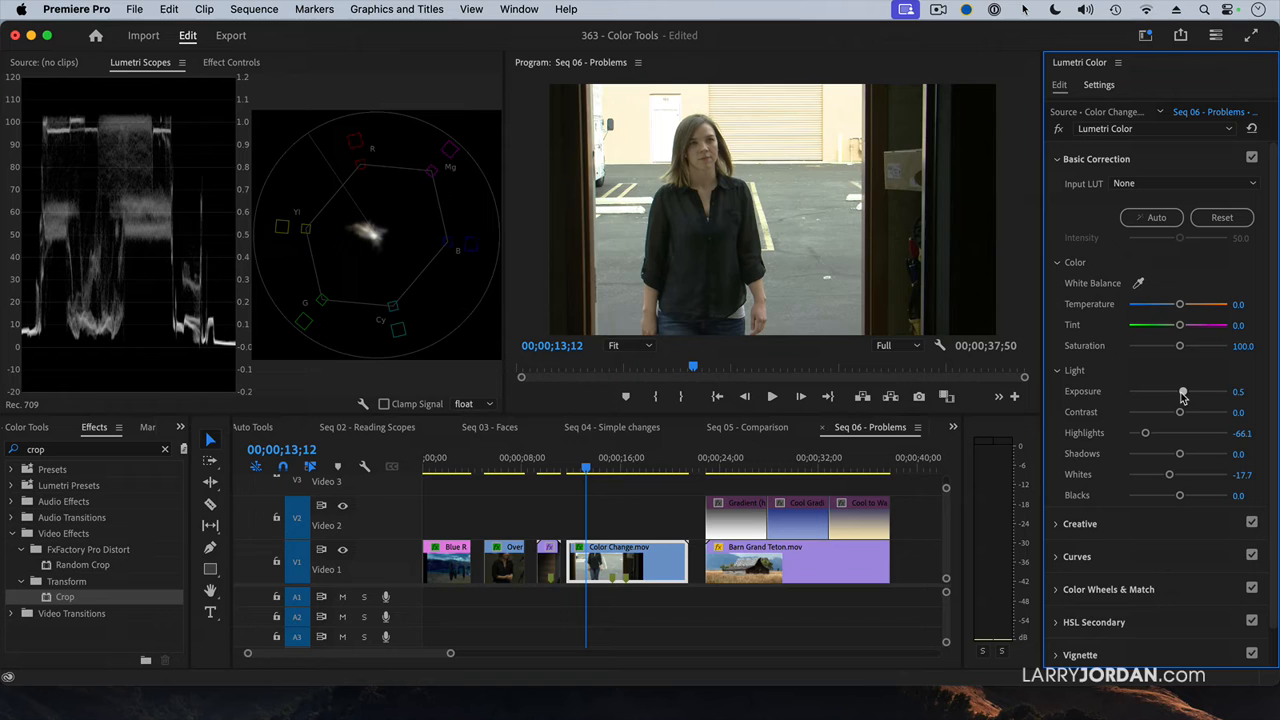
pyautogui.moveTo(1181, 391); pyautogui.dragTo(1187, 391)
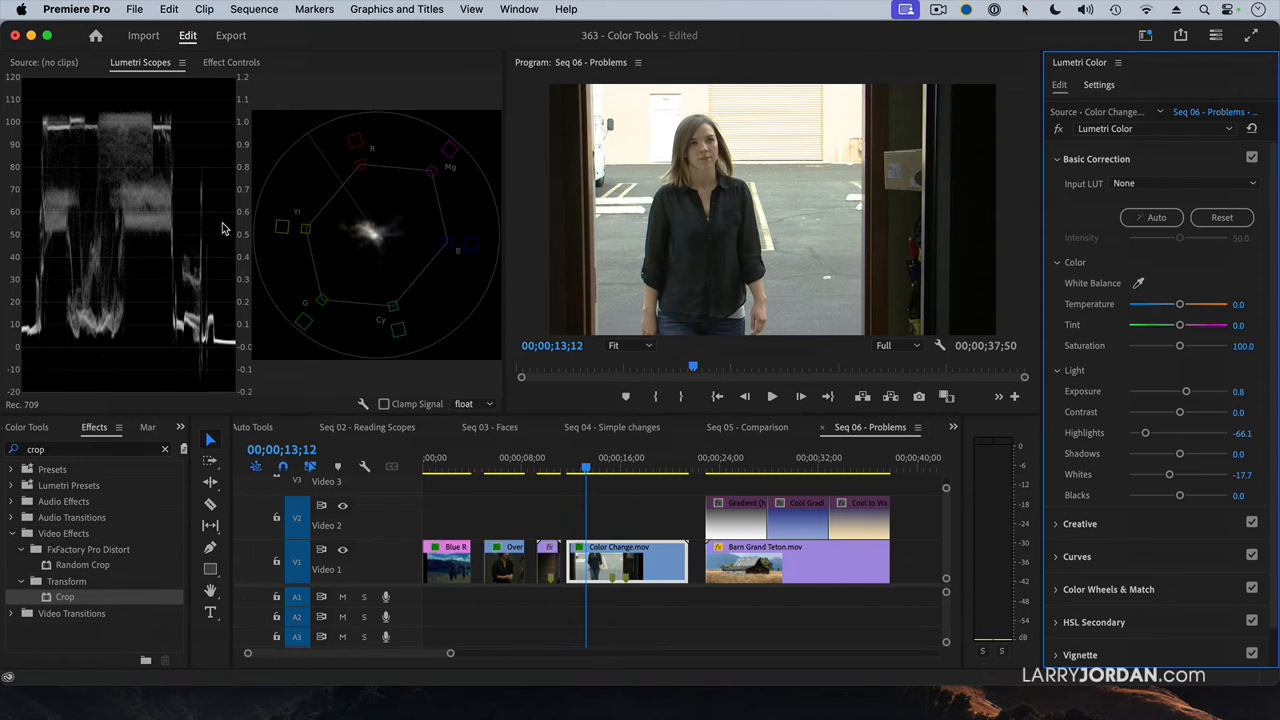
pyautogui.click(610, 468)
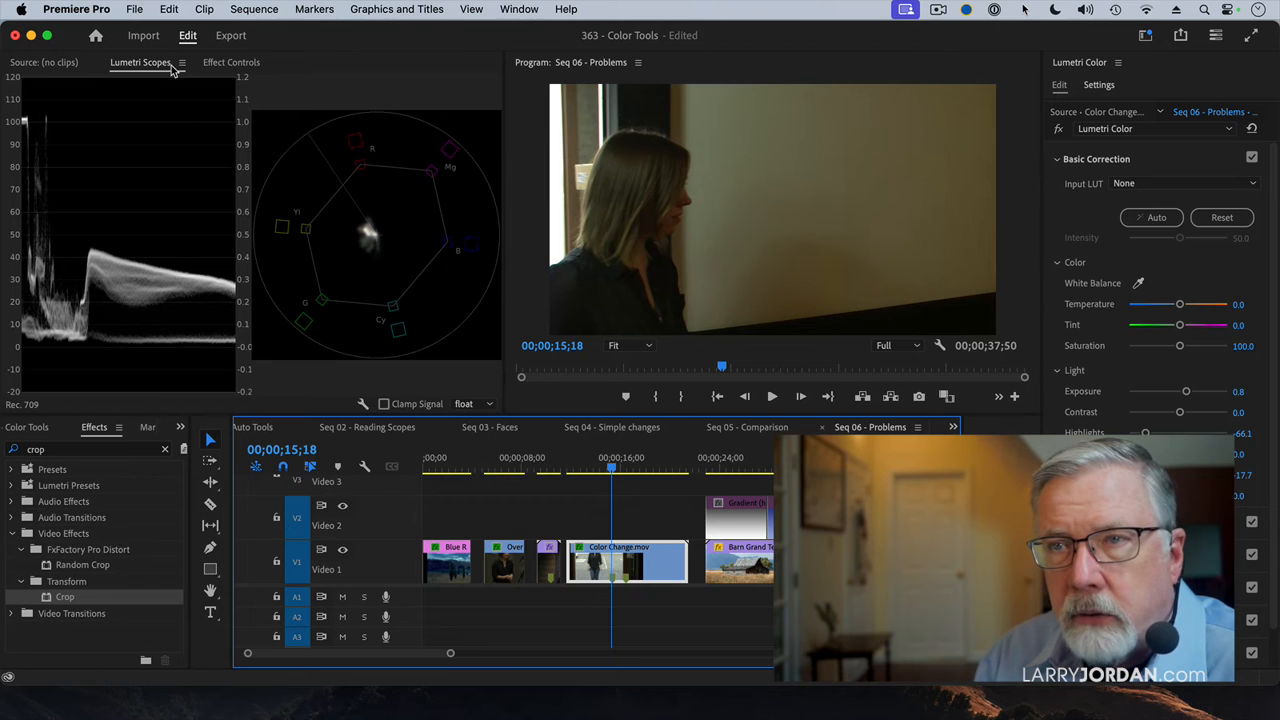
# Keyframe the Lumetri Light and Color Wheels values at 15;18 in Effect Controls, then move to the studio shot at 19;44
pyautogui.click(231, 62)
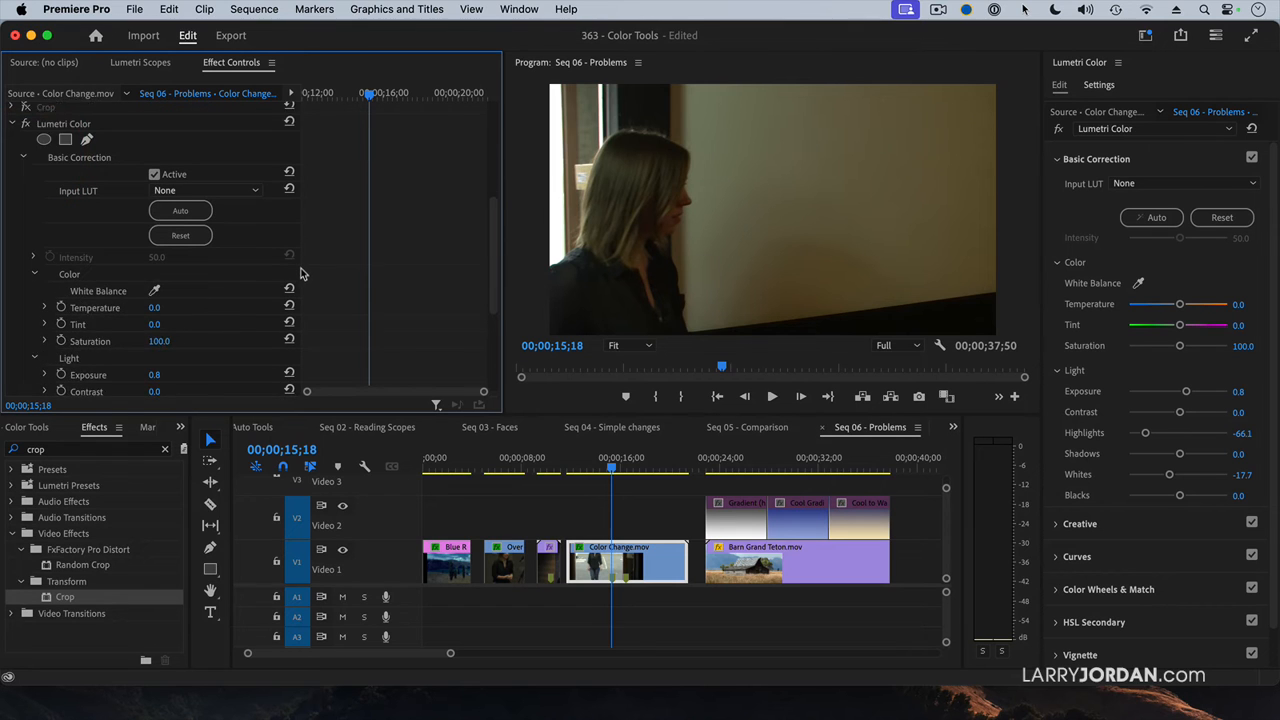
pyautogui.scroll(-3)
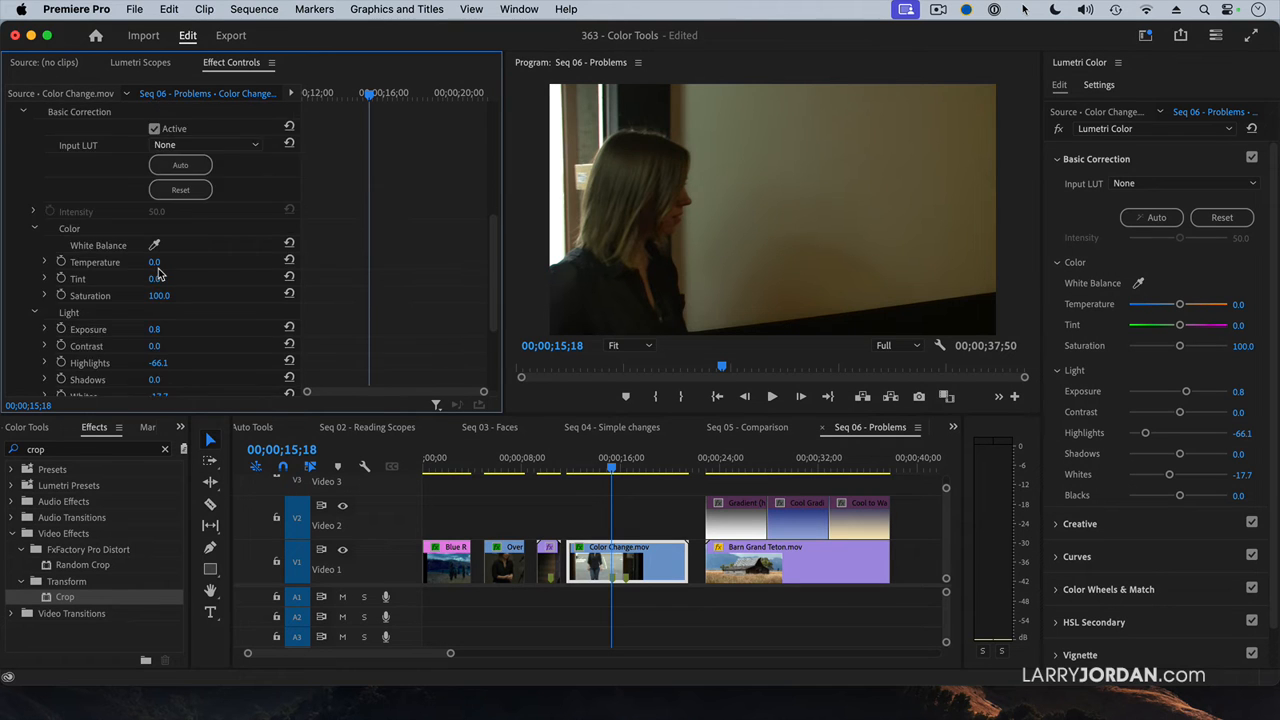
pyautogui.scroll(-3)
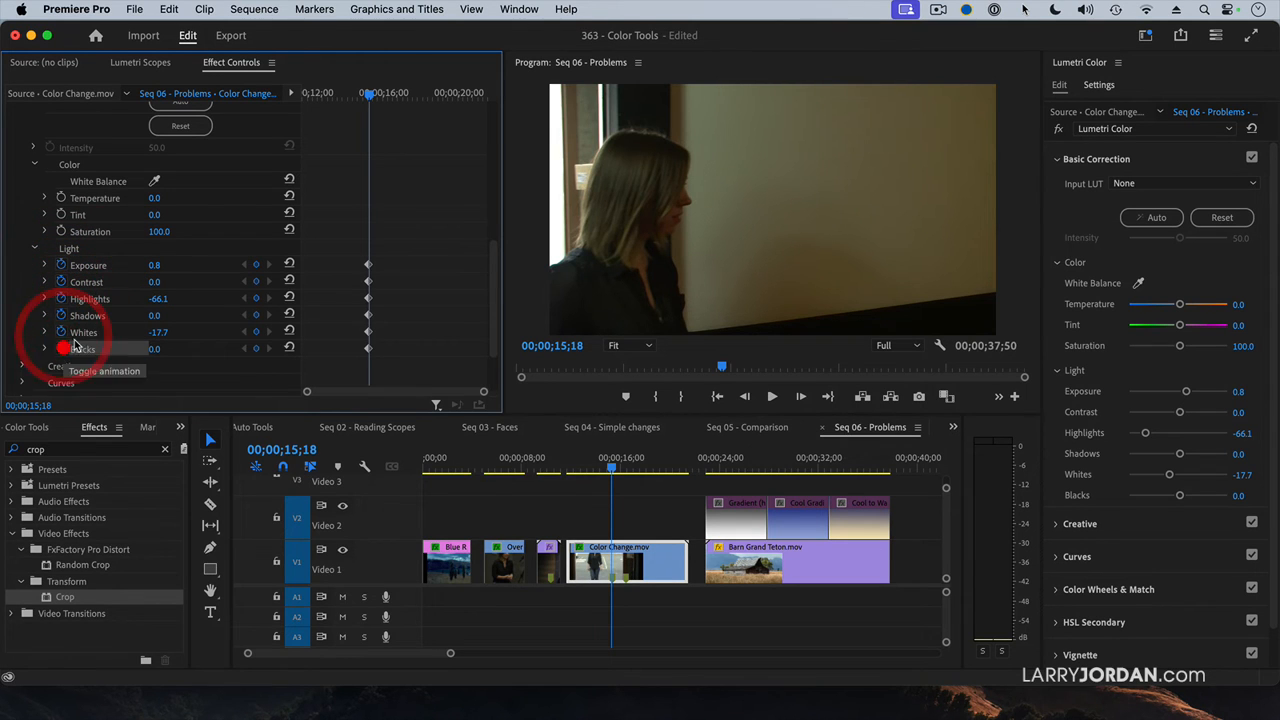
pyautogui.scroll(-3)
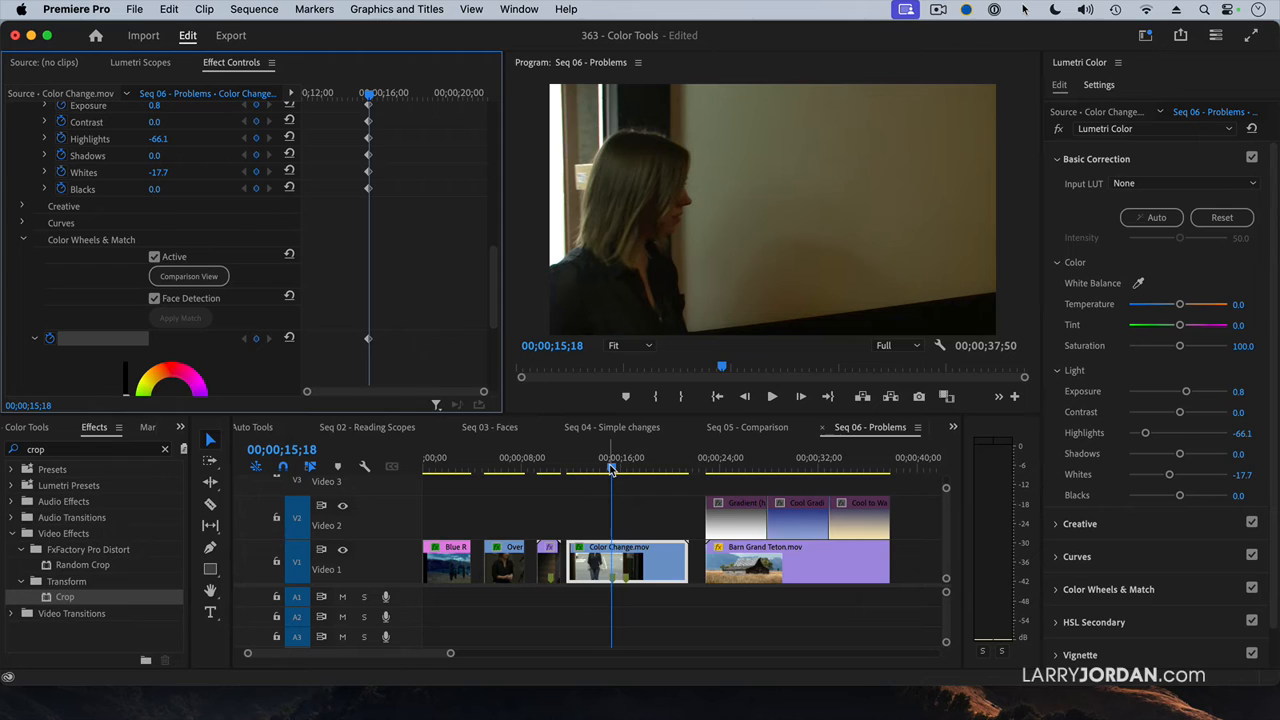
pyautogui.click(657, 469)
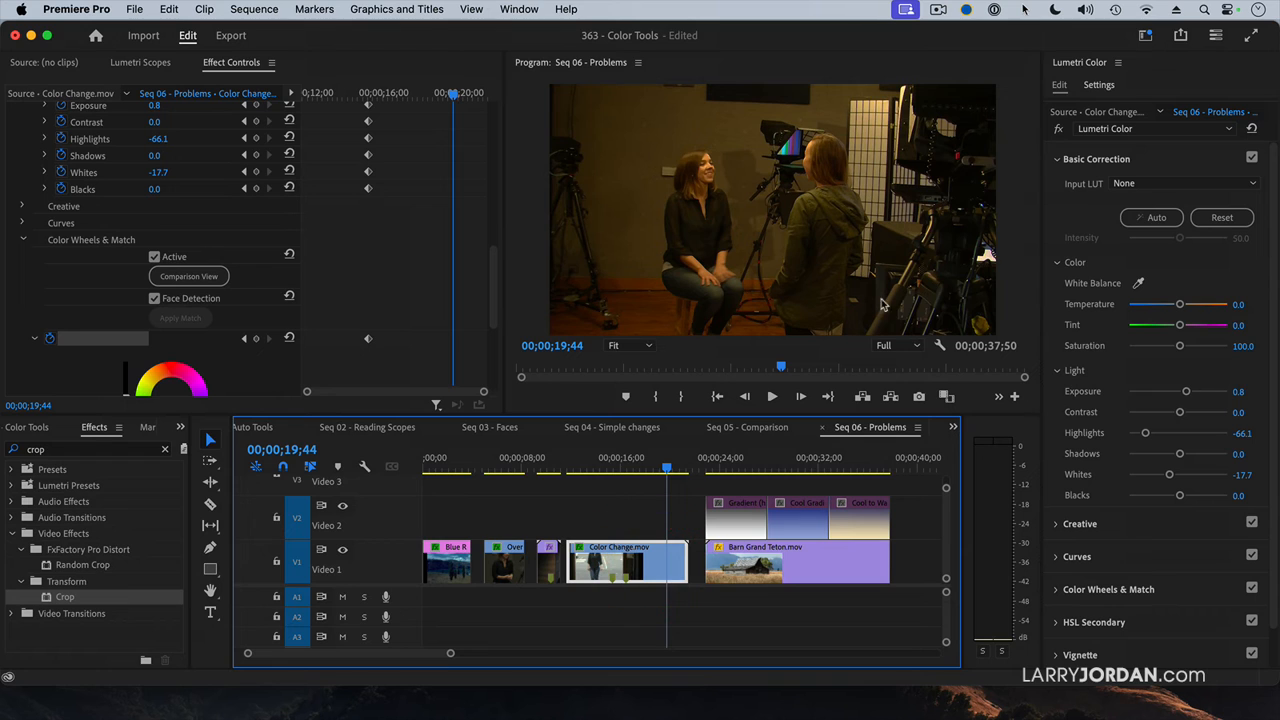
# With Lumetri Scopes showing, raise Highlights back to 0.0 for the studio shot at 19;44
pyautogui.click(149, 62)
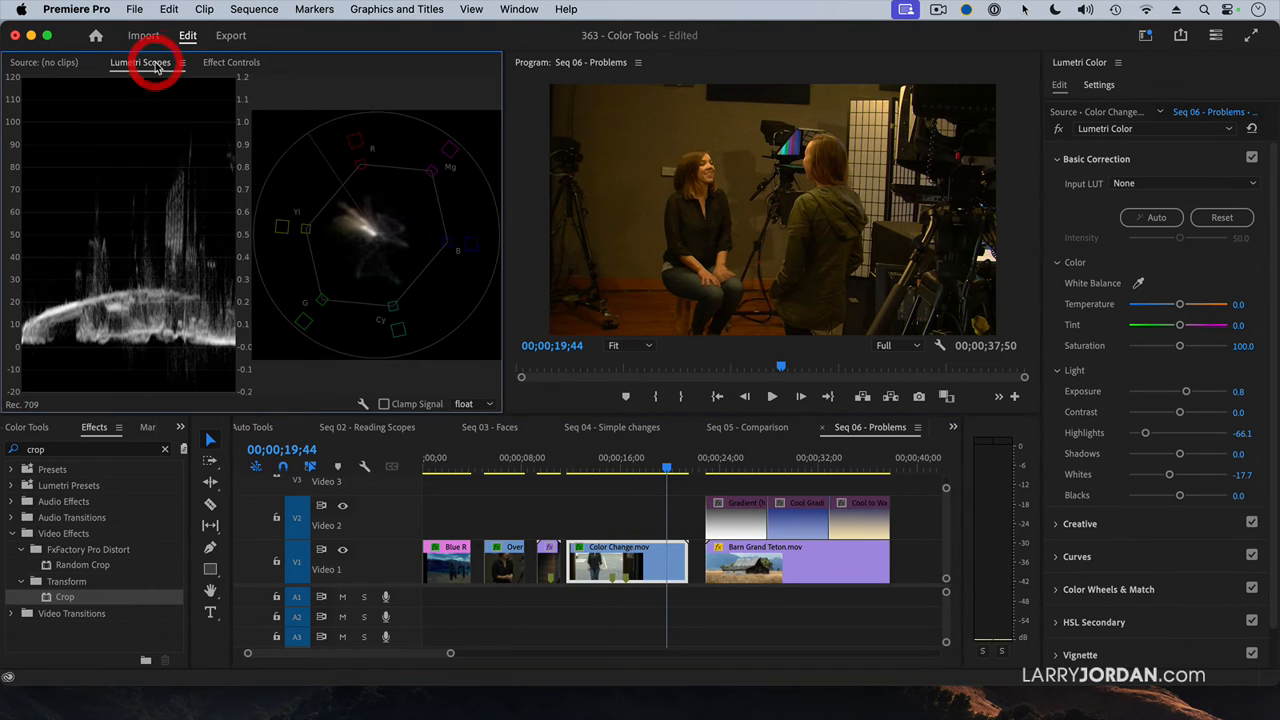
pyautogui.moveTo(165, 200)
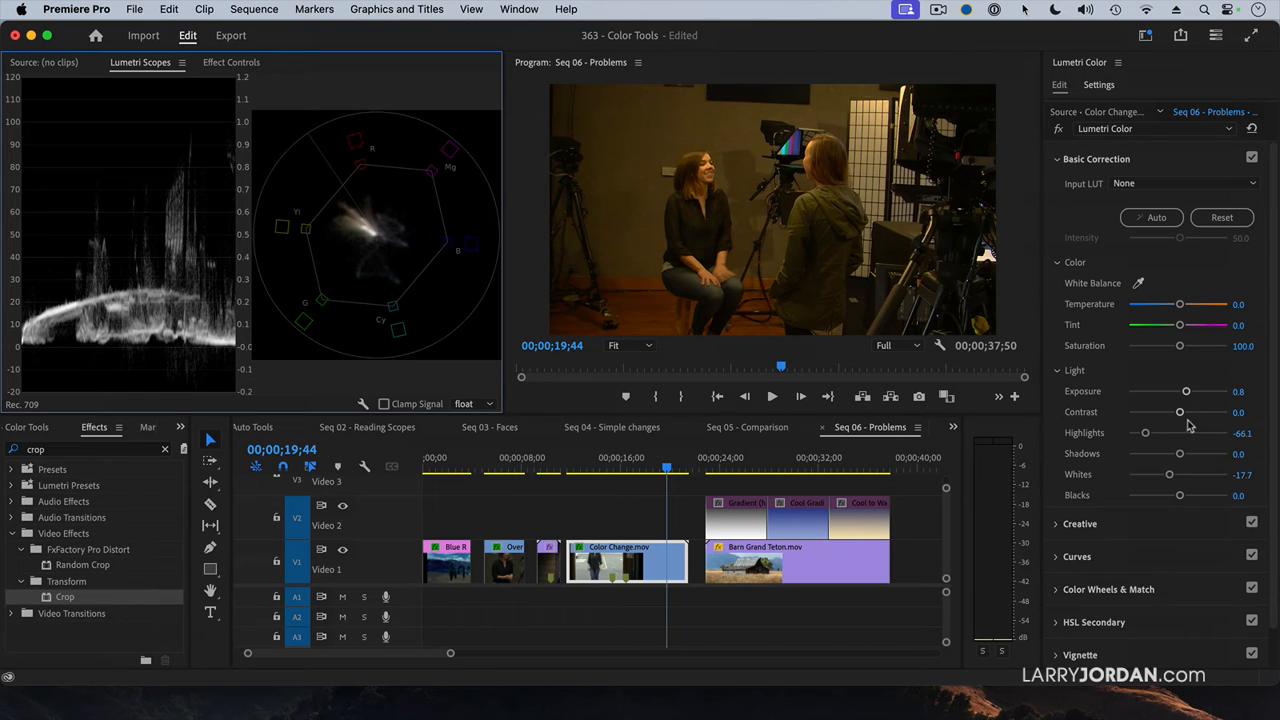
pyautogui.moveTo(1146, 432); pyautogui.dragTo(1152, 432)
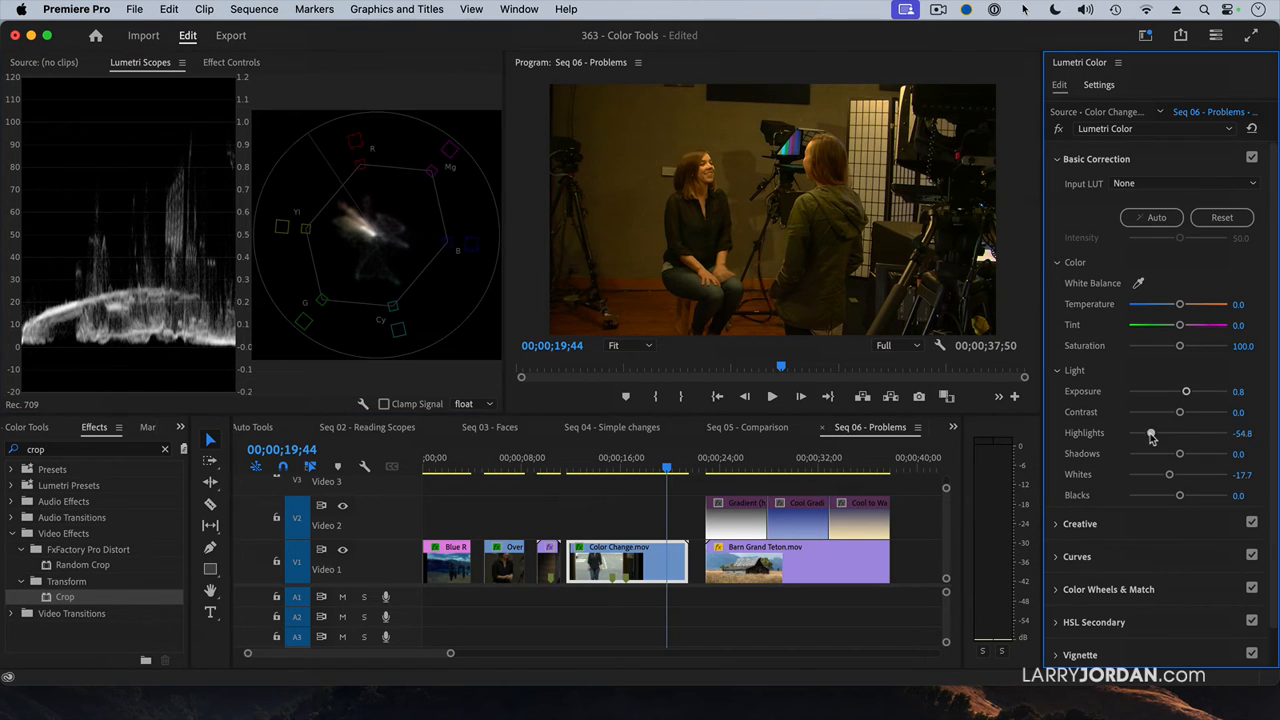
pyautogui.moveTo(1151, 432); pyautogui.dragTo(1180, 432)
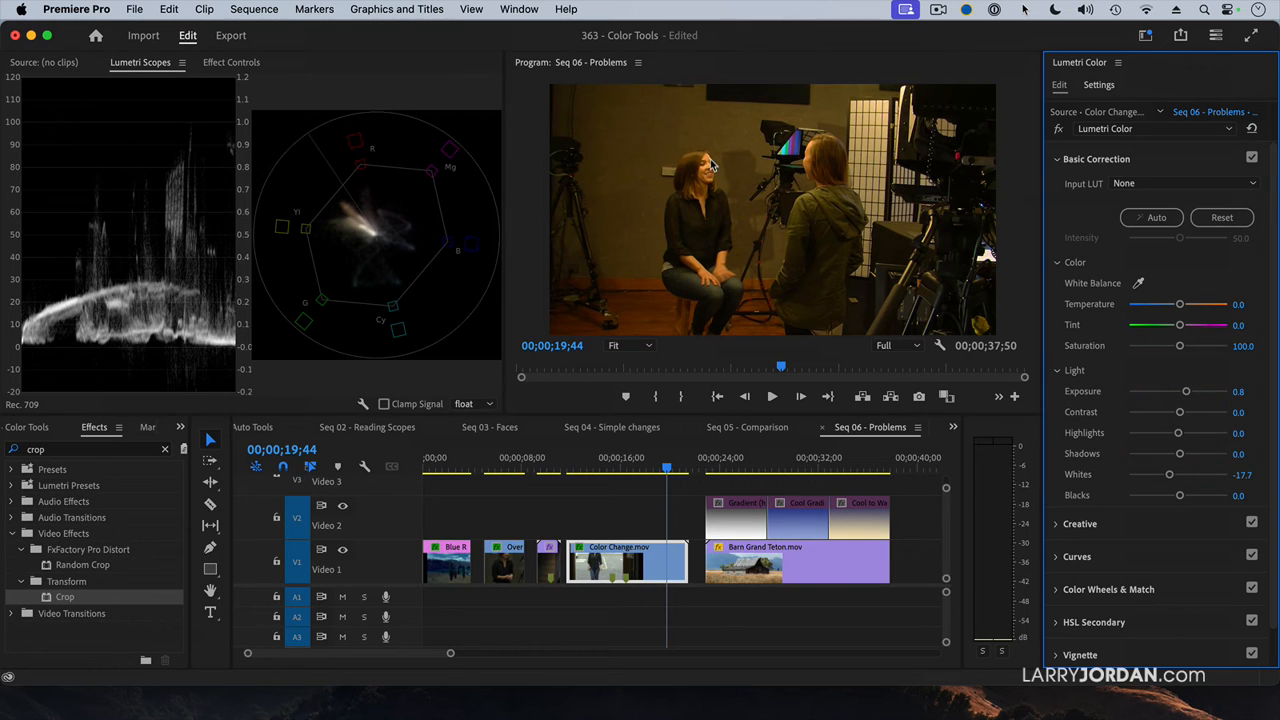
pyautogui.moveTo(1190, 454)
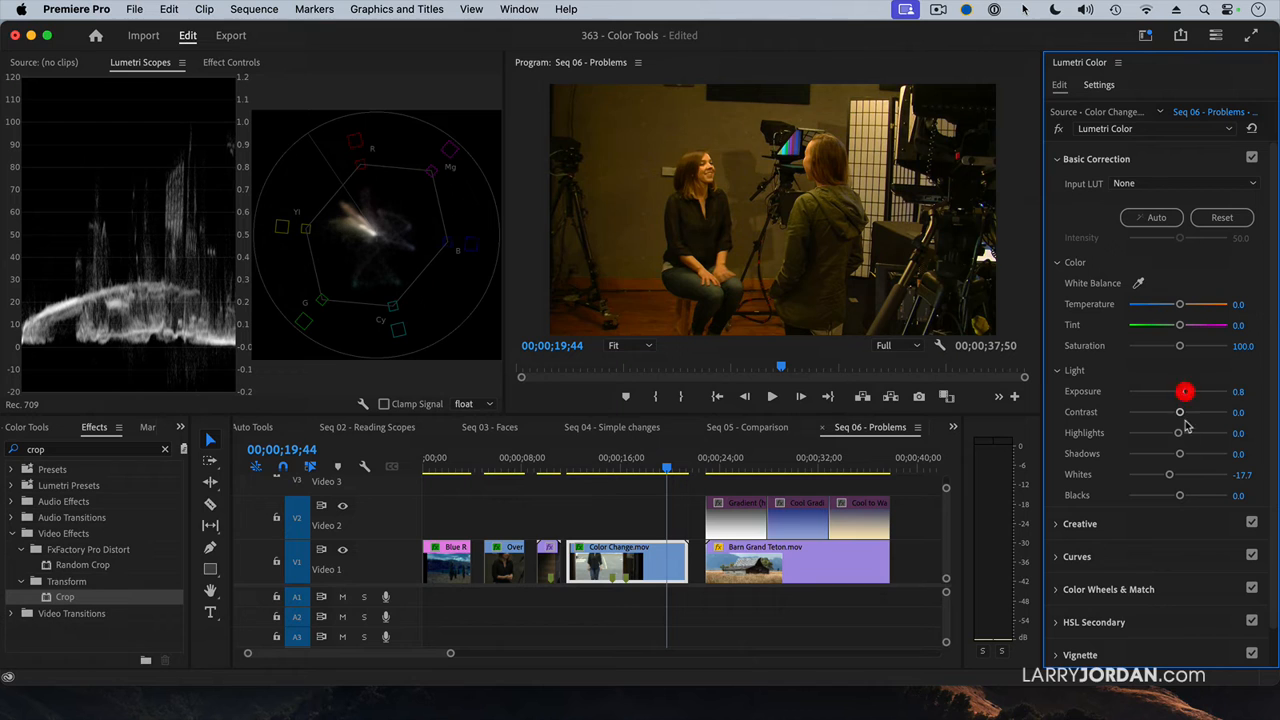
pyautogui.scroll(-3)
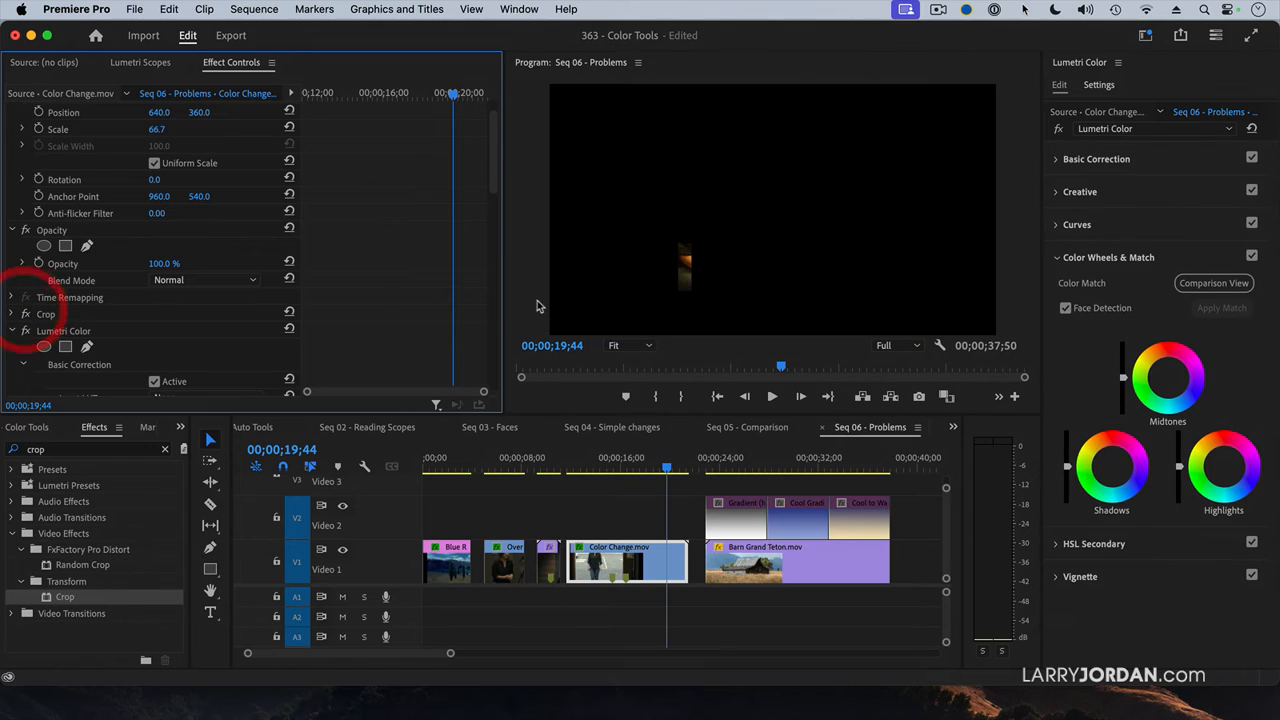
# Park the playhead at 19;28 and show the Lumetri Scopes for that frame
pyautogui.click(663, 468)
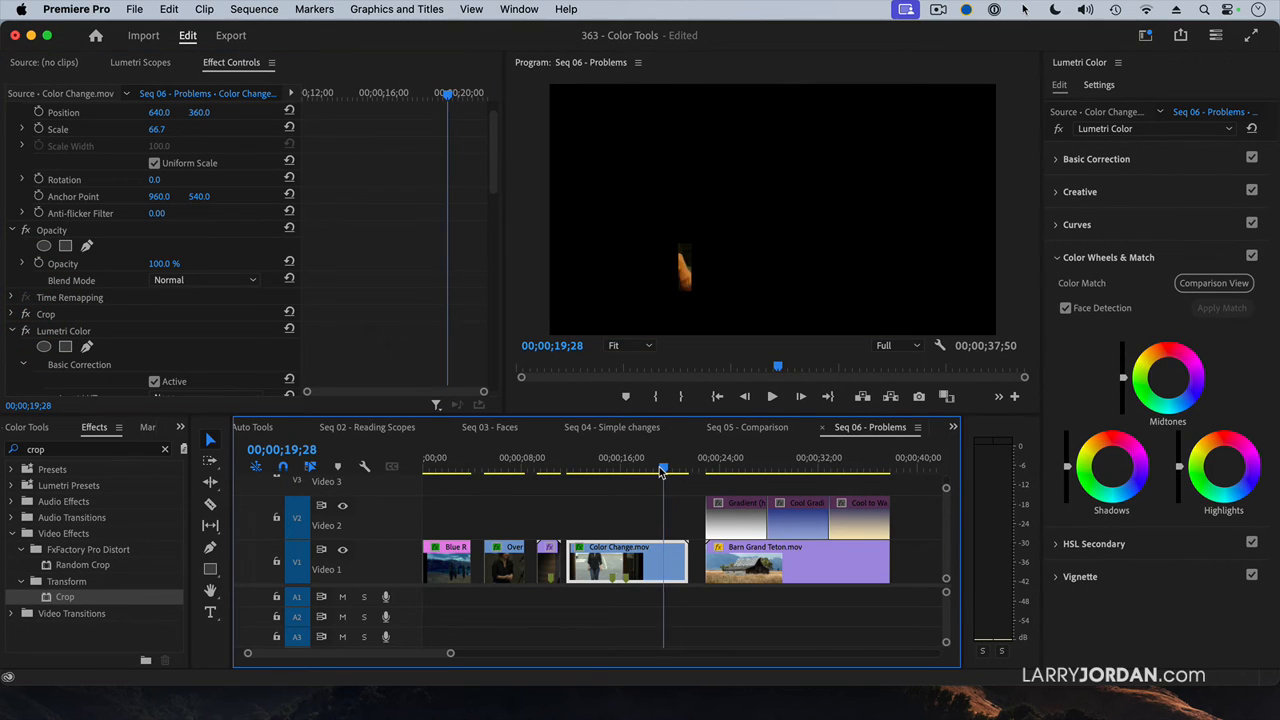
pyautogui.click(660, 468)
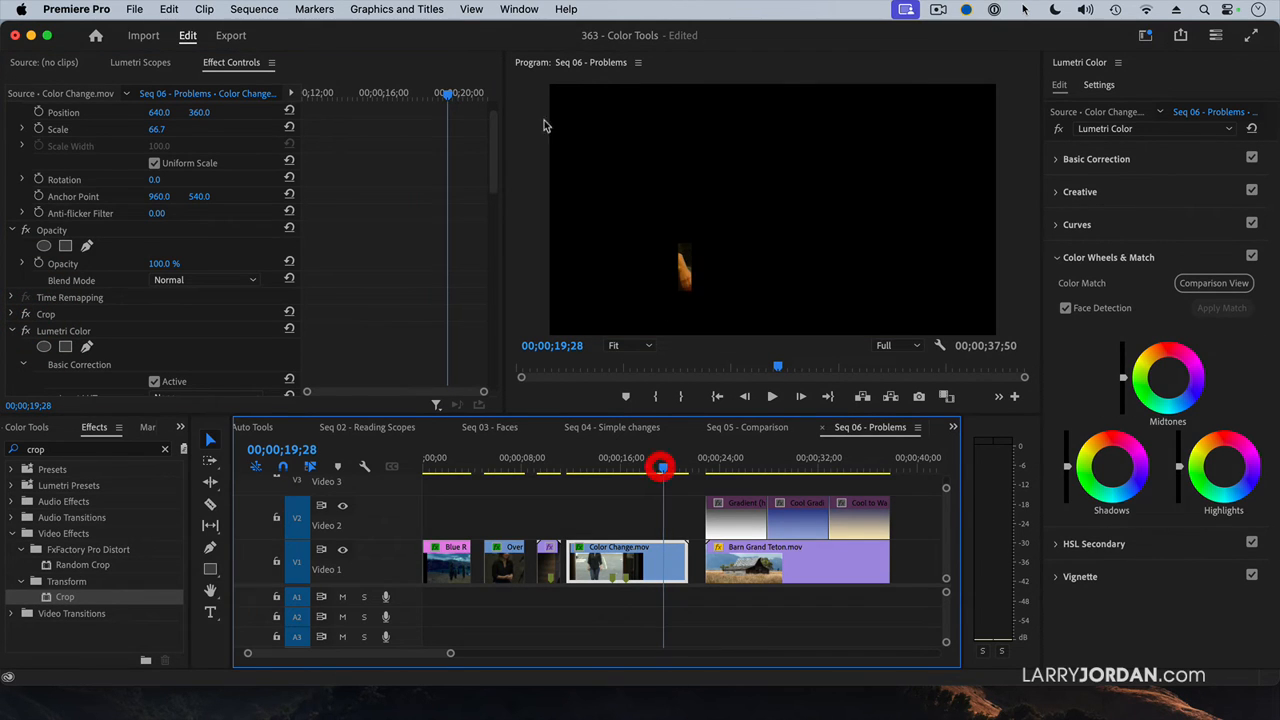
pyautogui.click(139, 62)
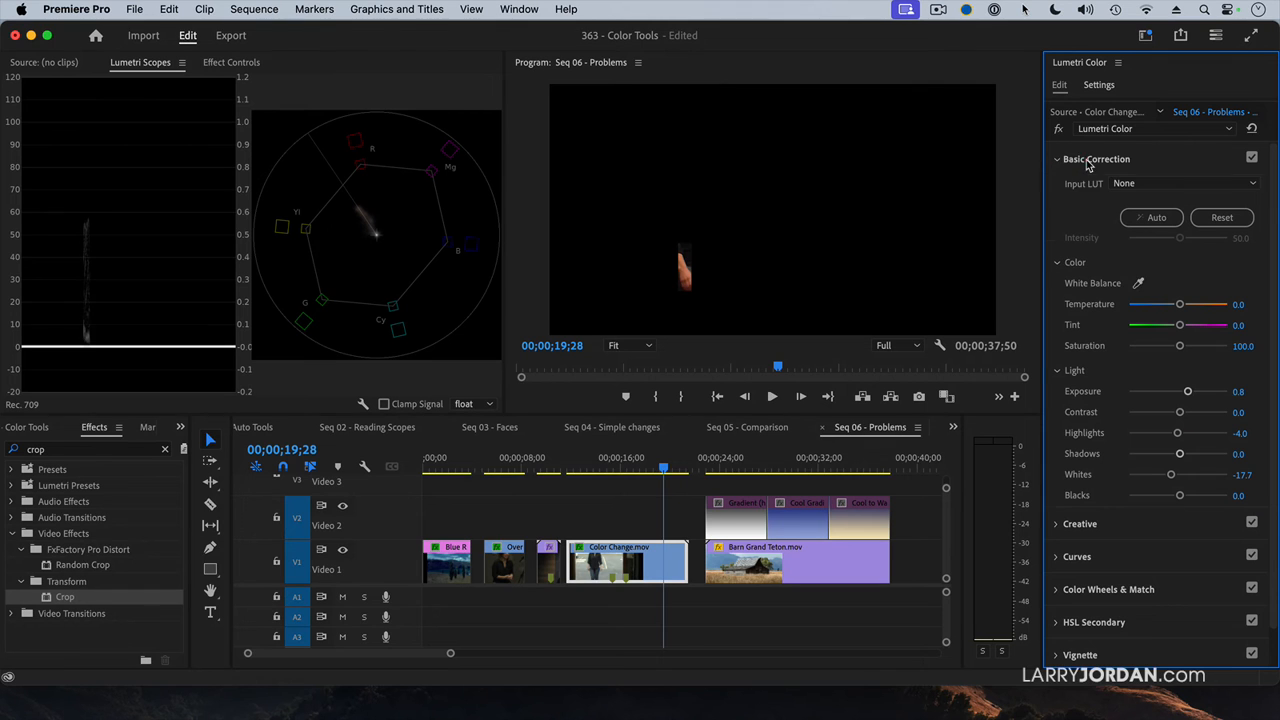
pyautogui.moveTo(1188, 402)
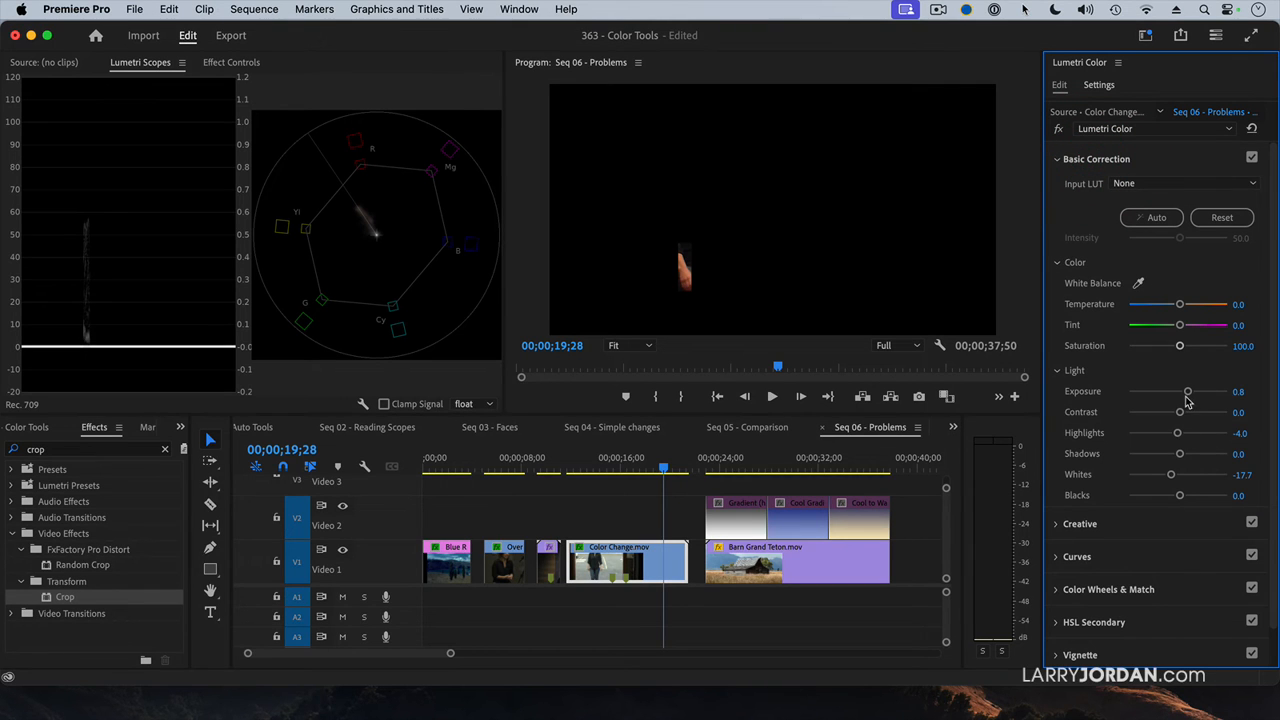
# Raise Exposure to 1.9 and lower Creative Vibrance to -4.8, then select the Color Change clip's Effect Controls
pyautogui.moveTo(1188, 391); pyautogui.dragTo(1199, 391)
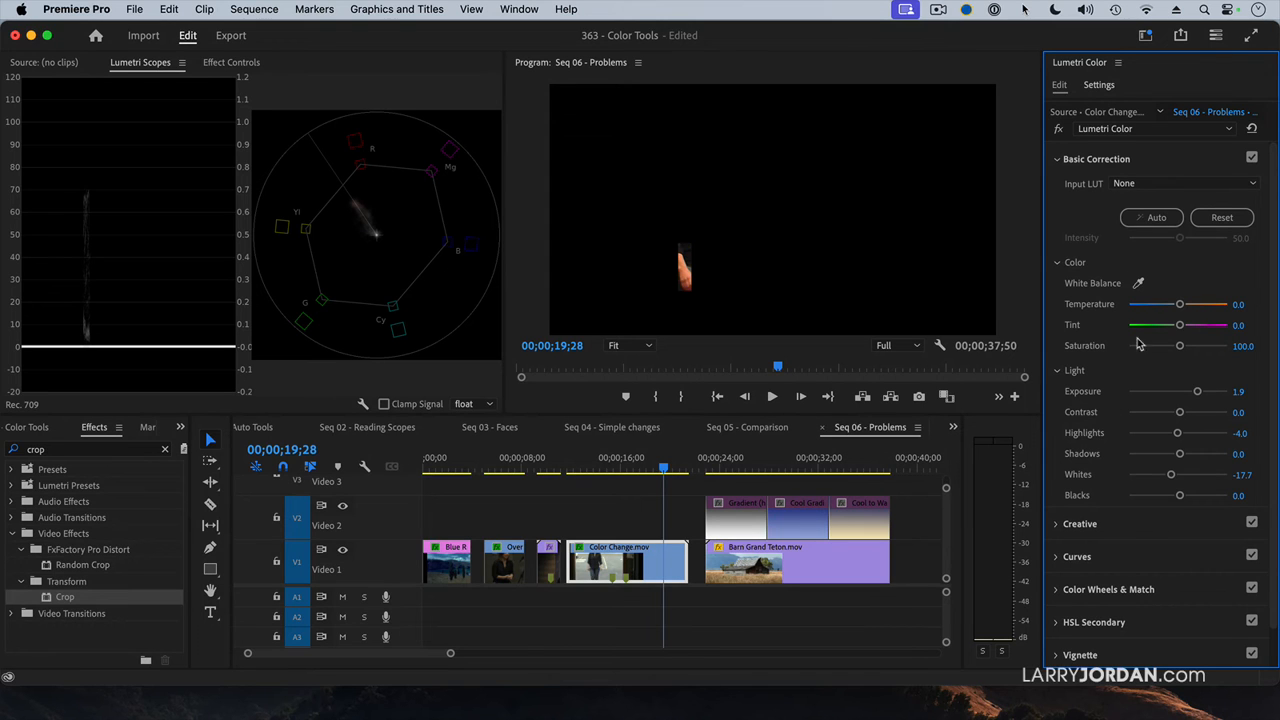
pyautogui.click(1059, 158)
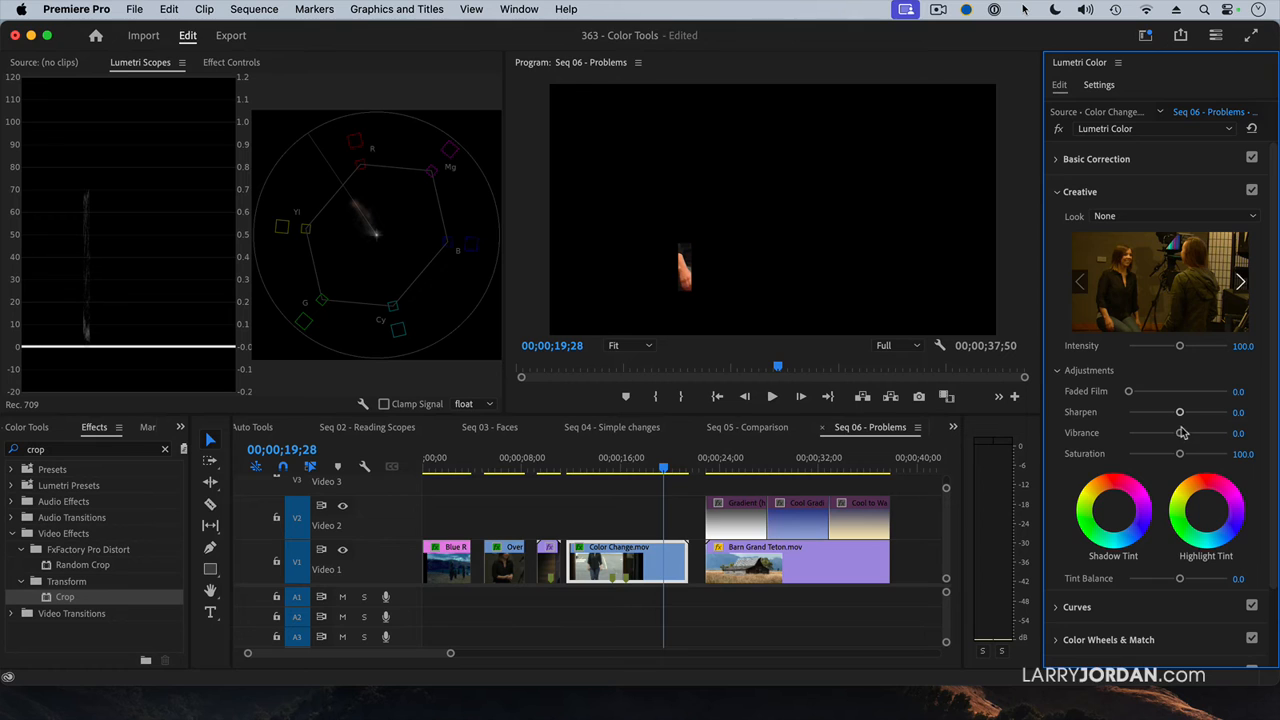
pyautogui.moveTo(1179, 432); pyautogui.dragTo(1175, 432)
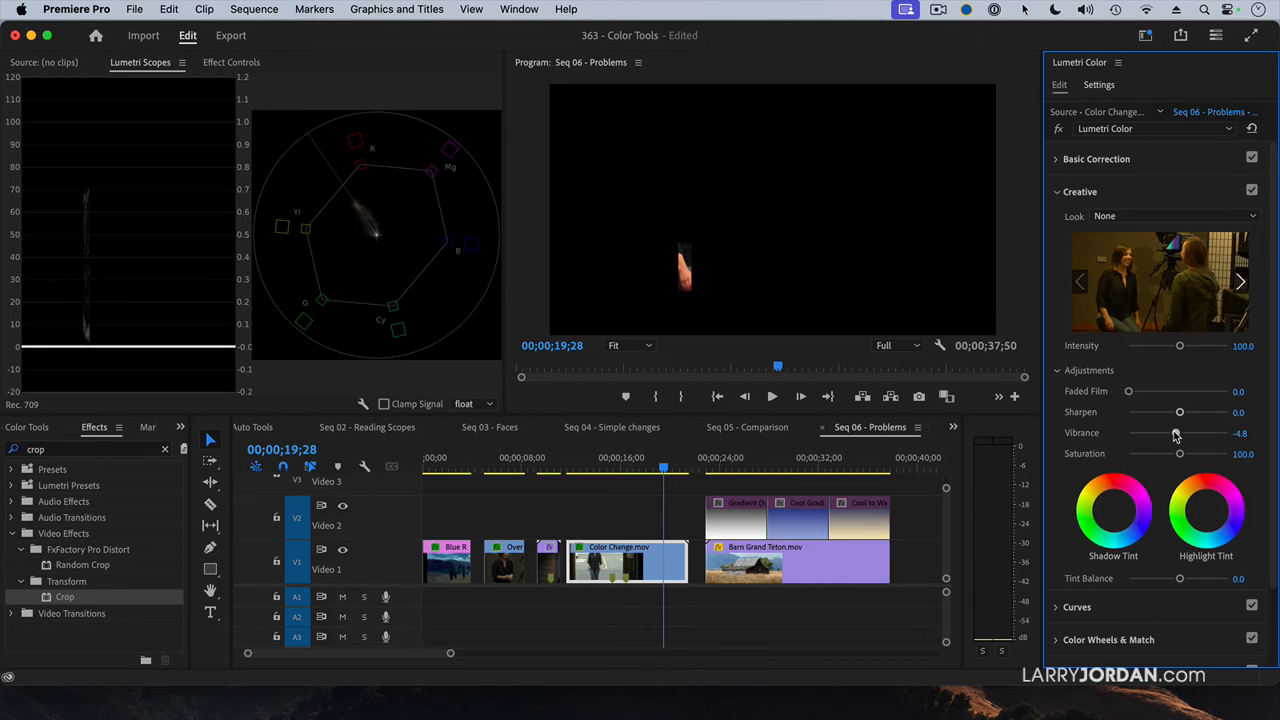
pyautogui.click(625, 562)
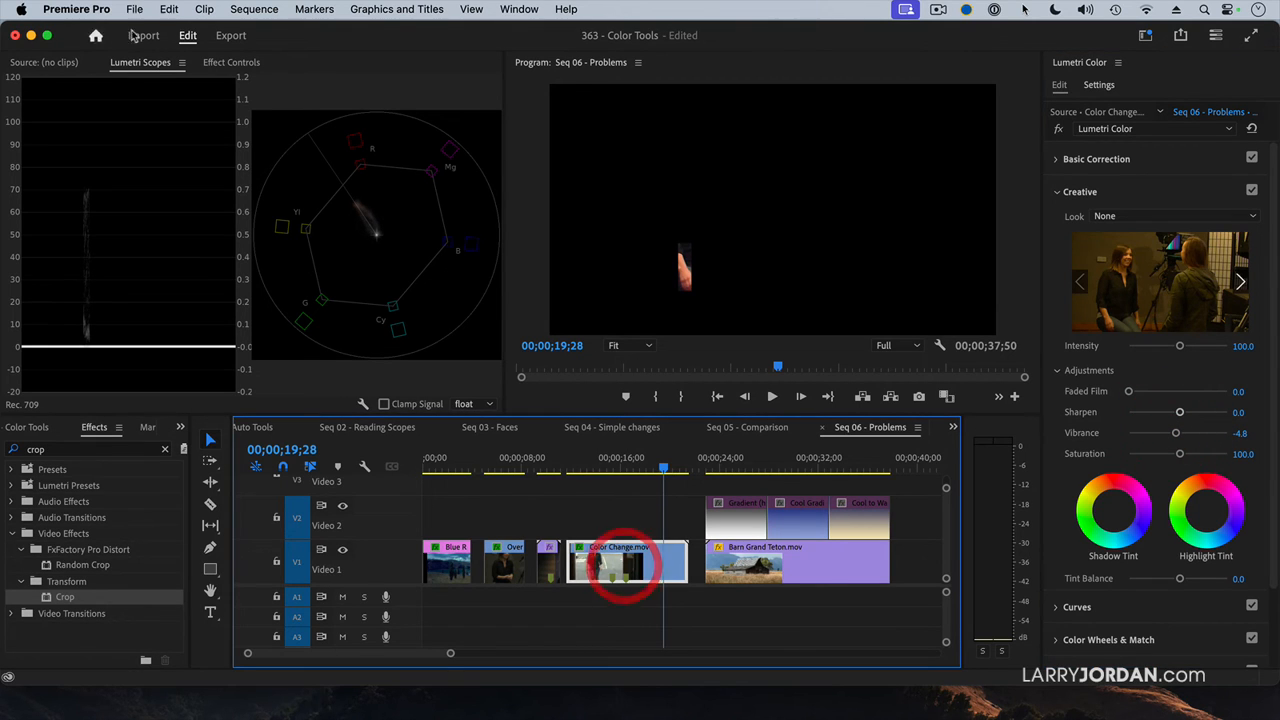
pyautogui.click(230, 62)
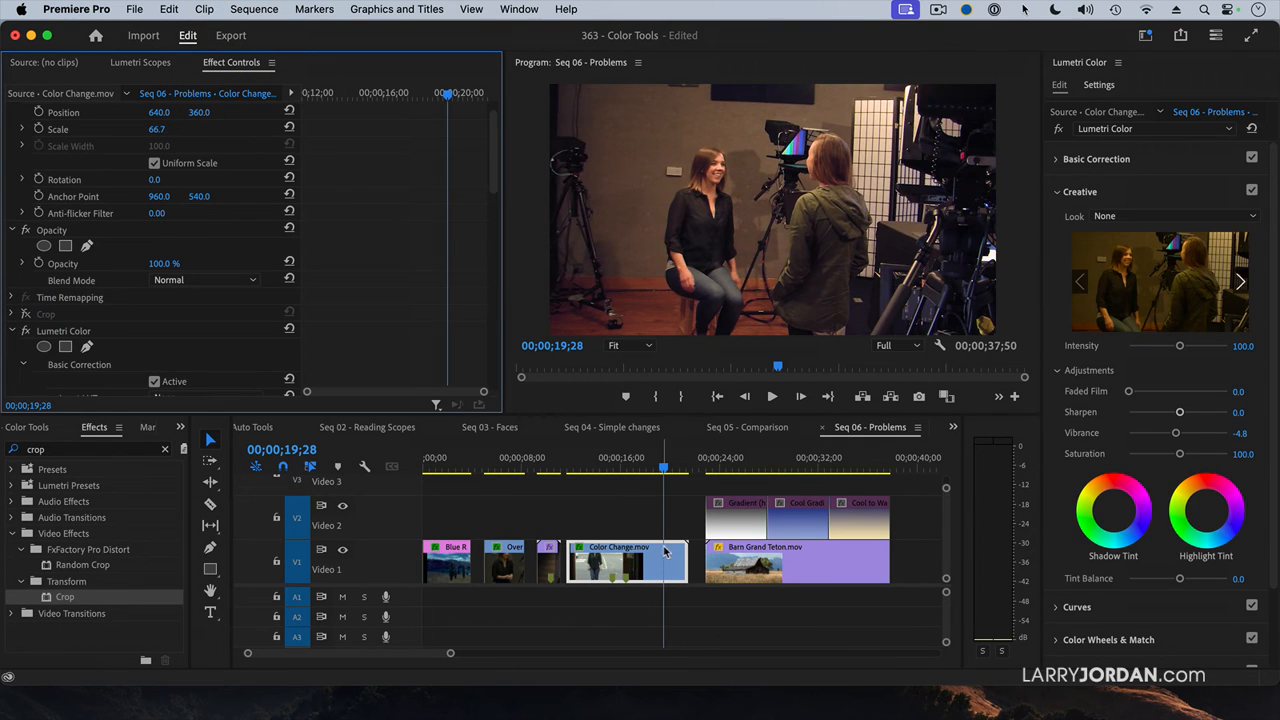
pyautogui.moveTo(666, 554)
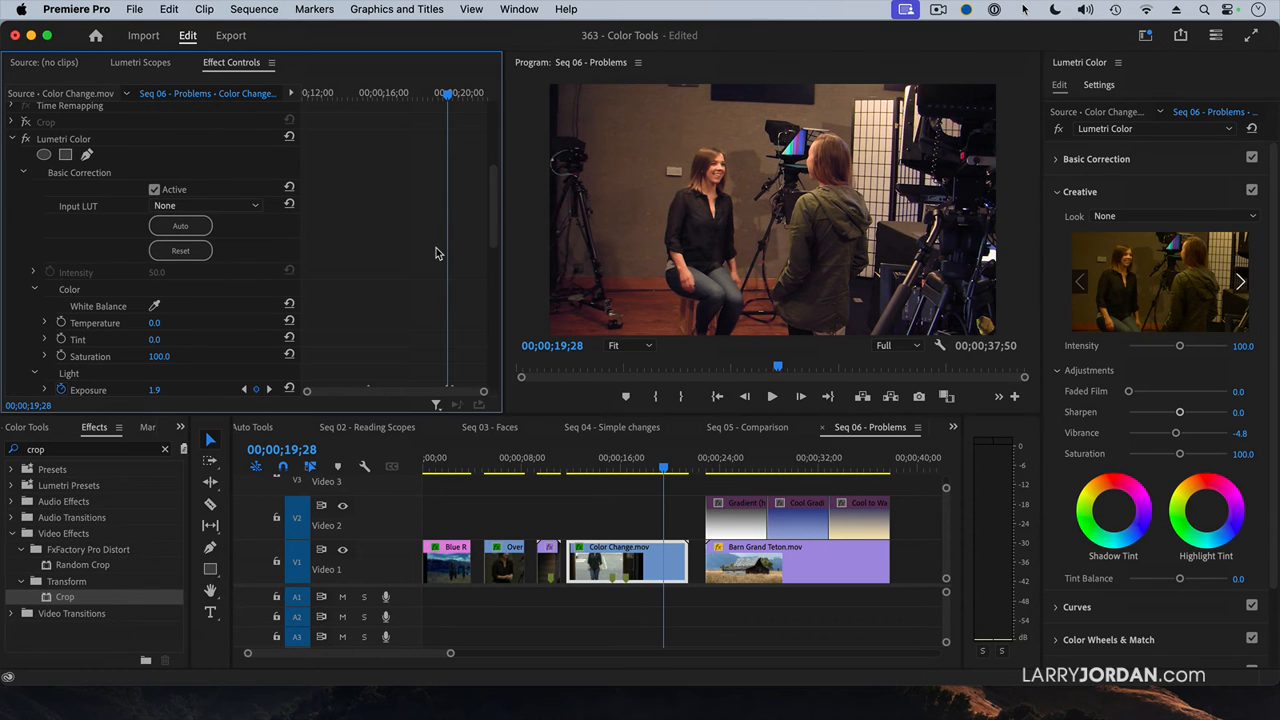
# Enable keyframes for the Light parameters and Midtones wheel, then play the walk-in to preview the grade
pyautogui.scroll(-3)
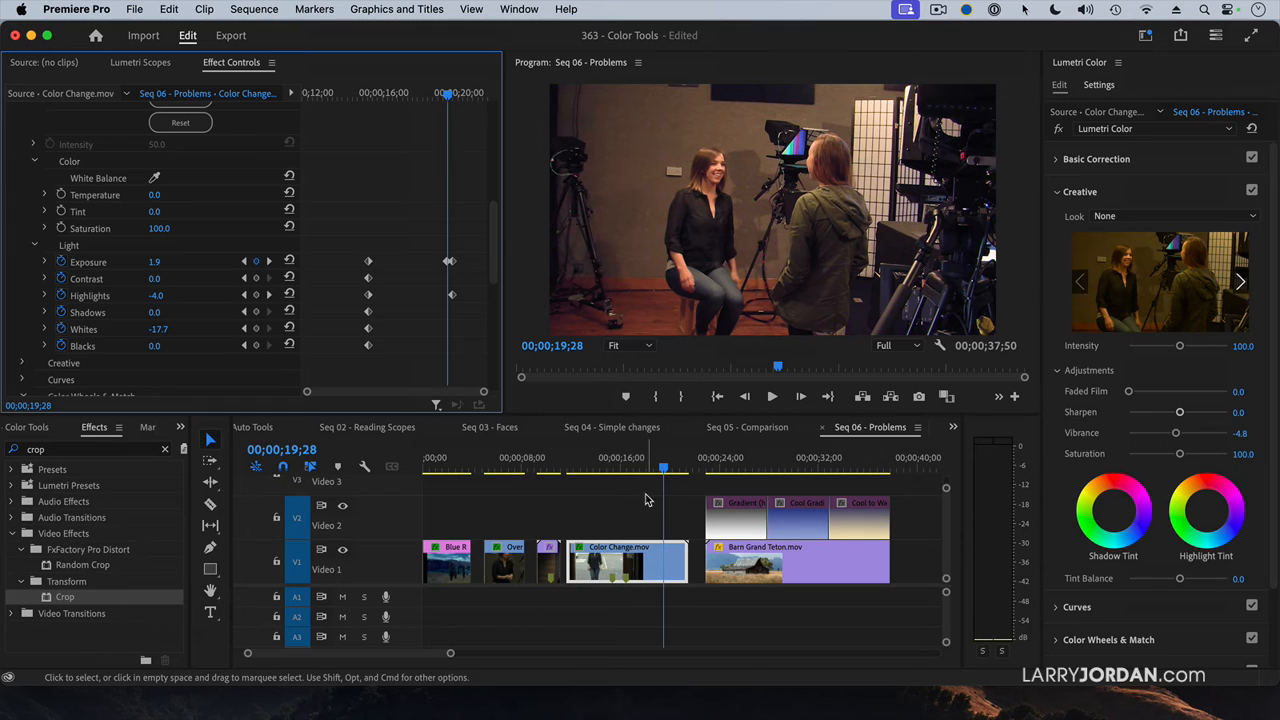
pyautogui.click(625, 468)
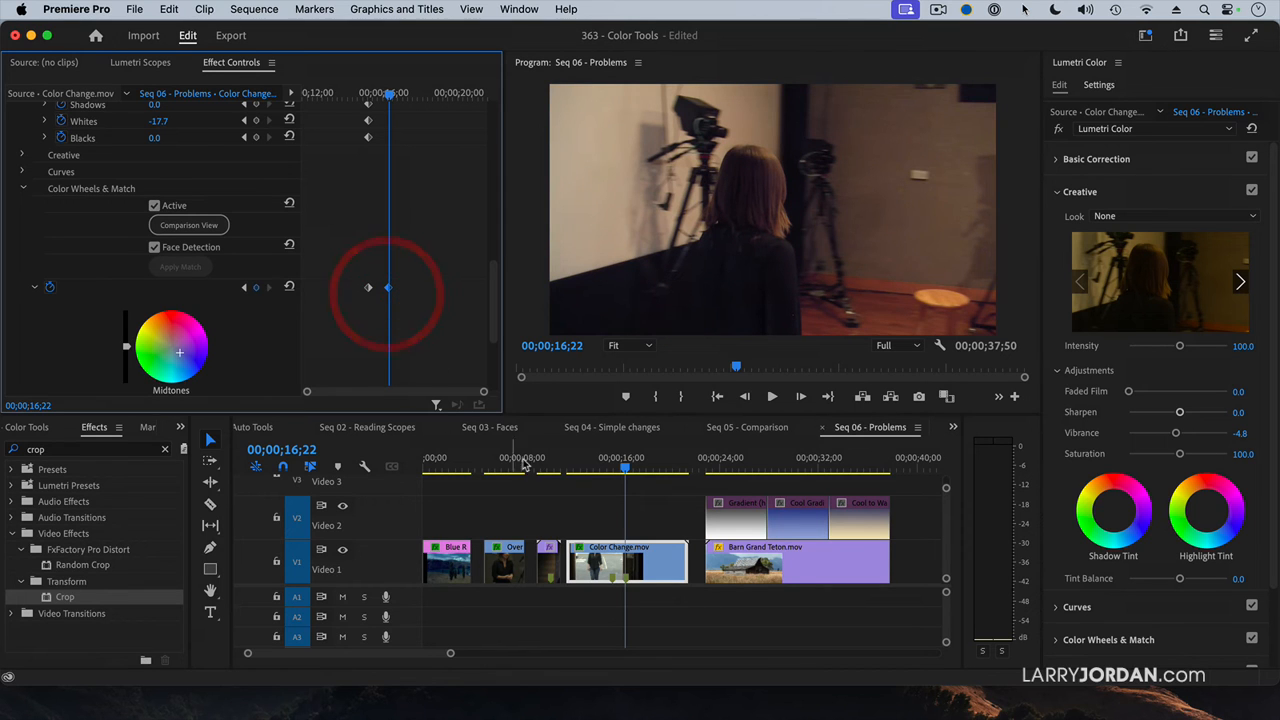
pyautogui.click(662, 470)
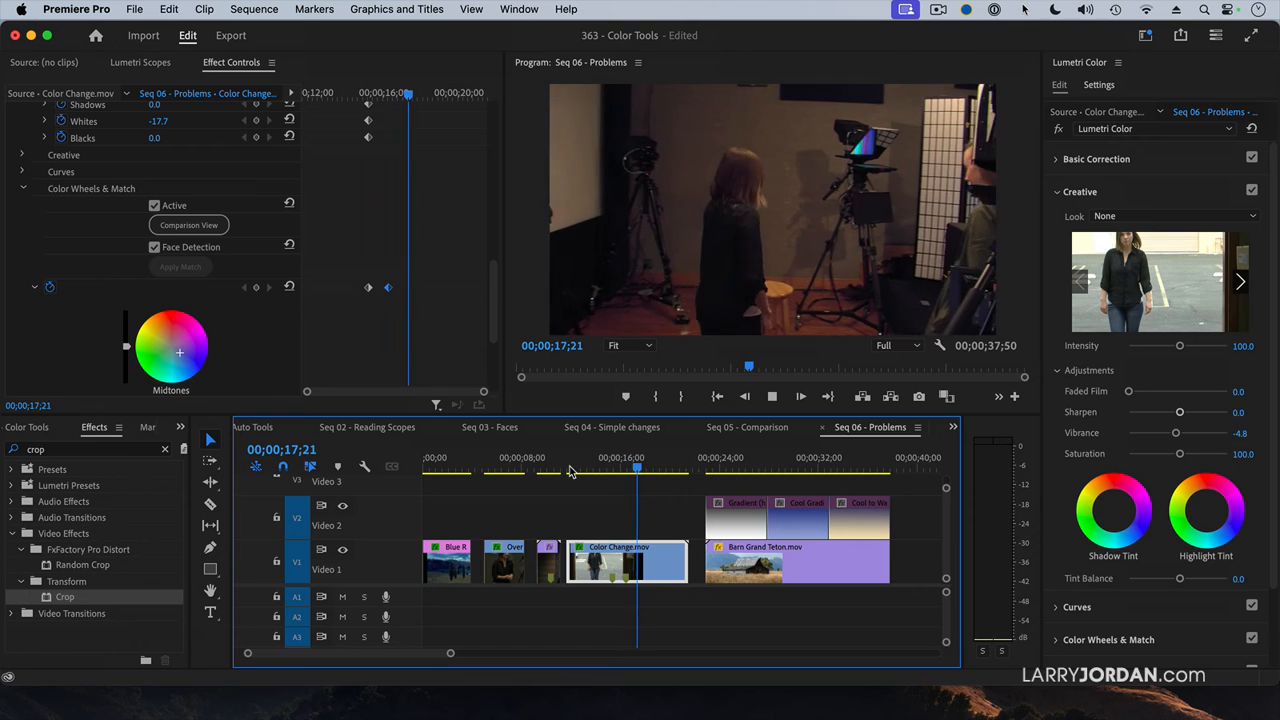
pyautogui.click(660, 470)
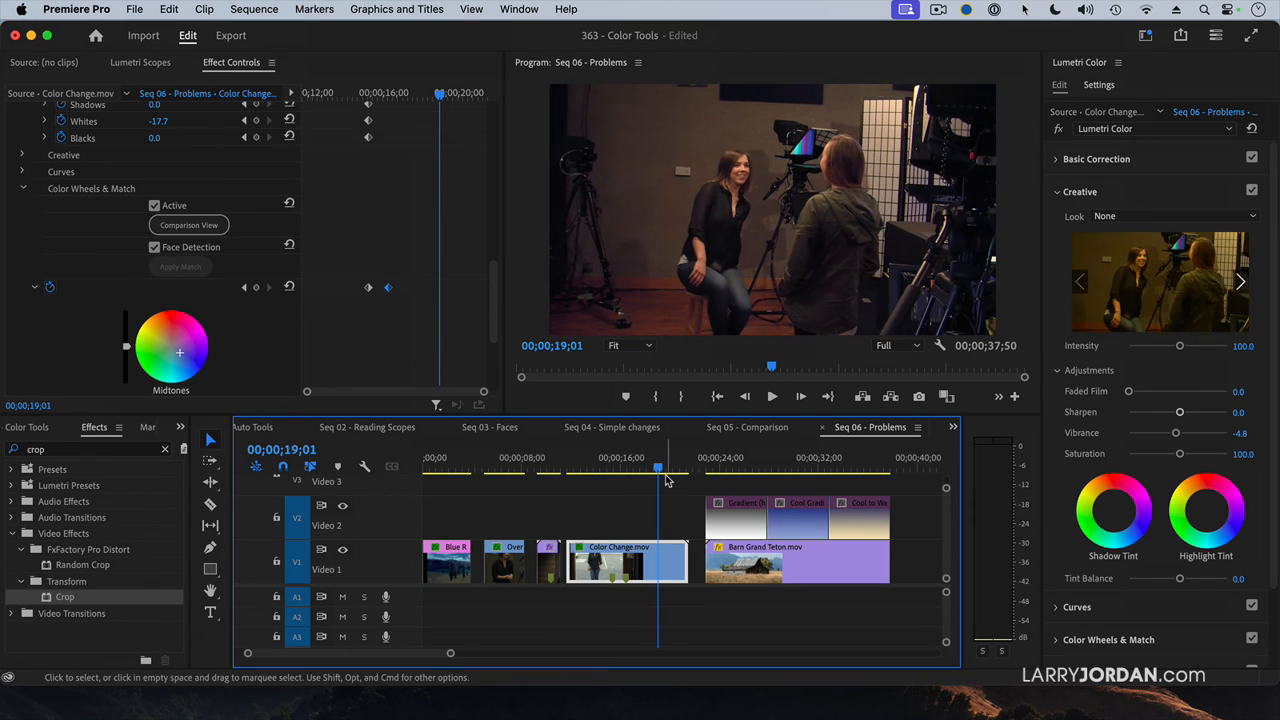
pyautogui.moveTo(657, 475); pyautogui.dragTo(545, 475)
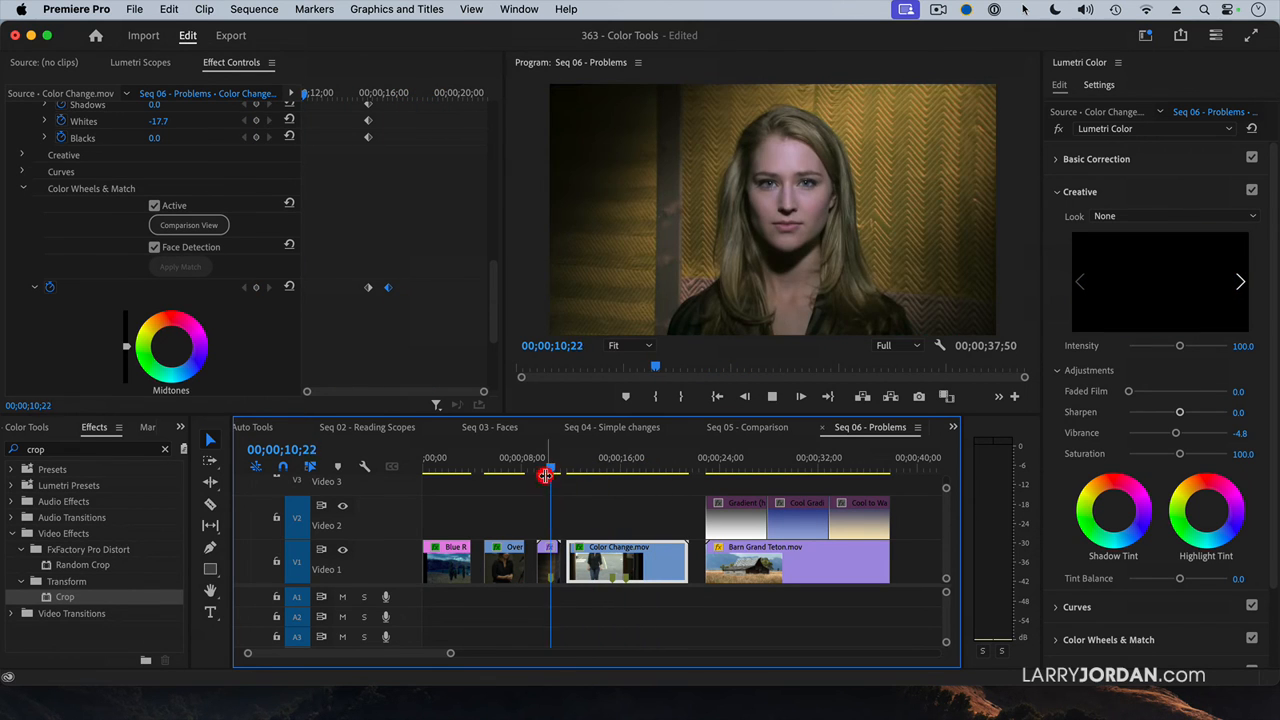
pyautogui.moveTo(545, 476); pyautogui.dragTo(575, 476)
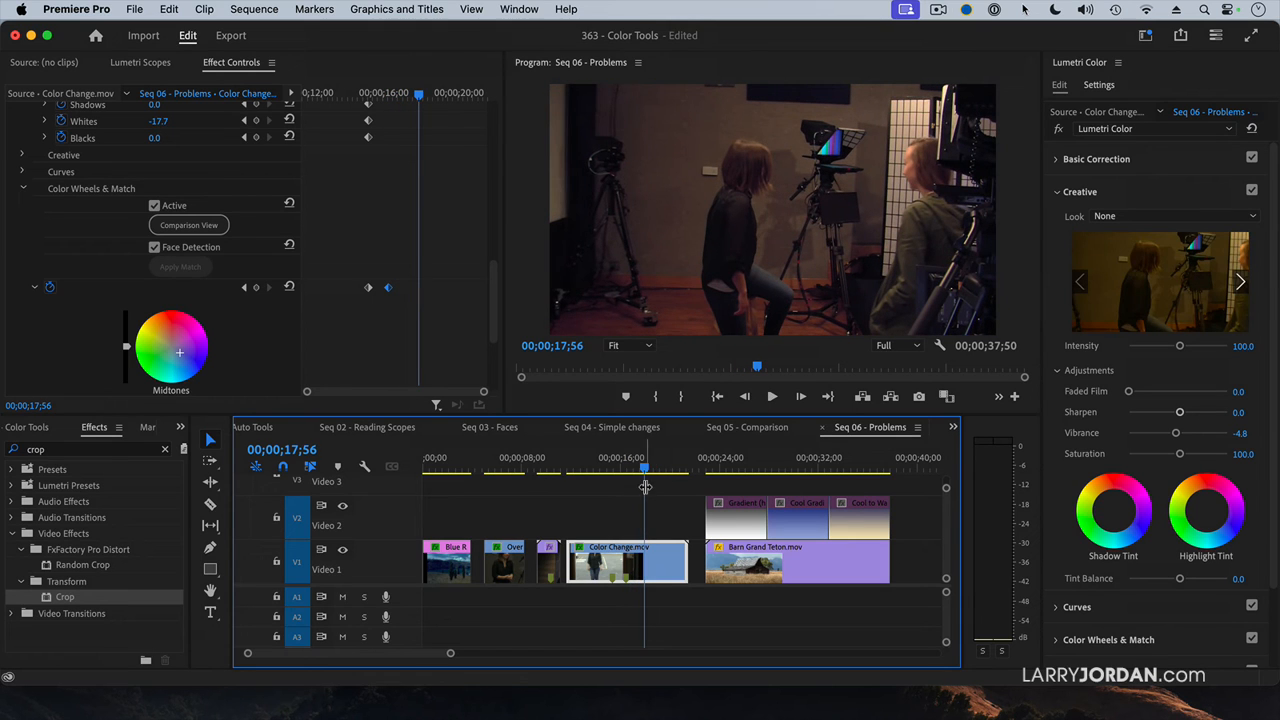
pyautogui.click(626, 467)
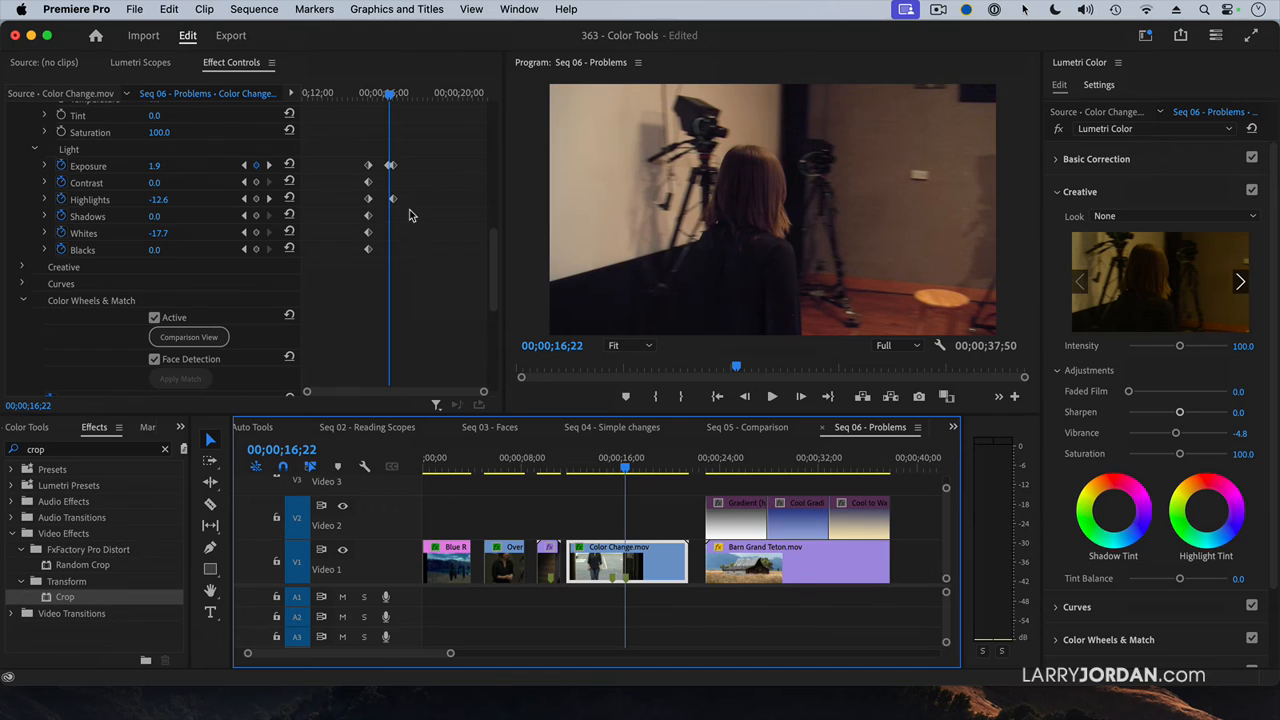
# Add a Highlights keyframe near 16;22, preview the walk-in and return to 14;35
pyautogui.click(388, 165)
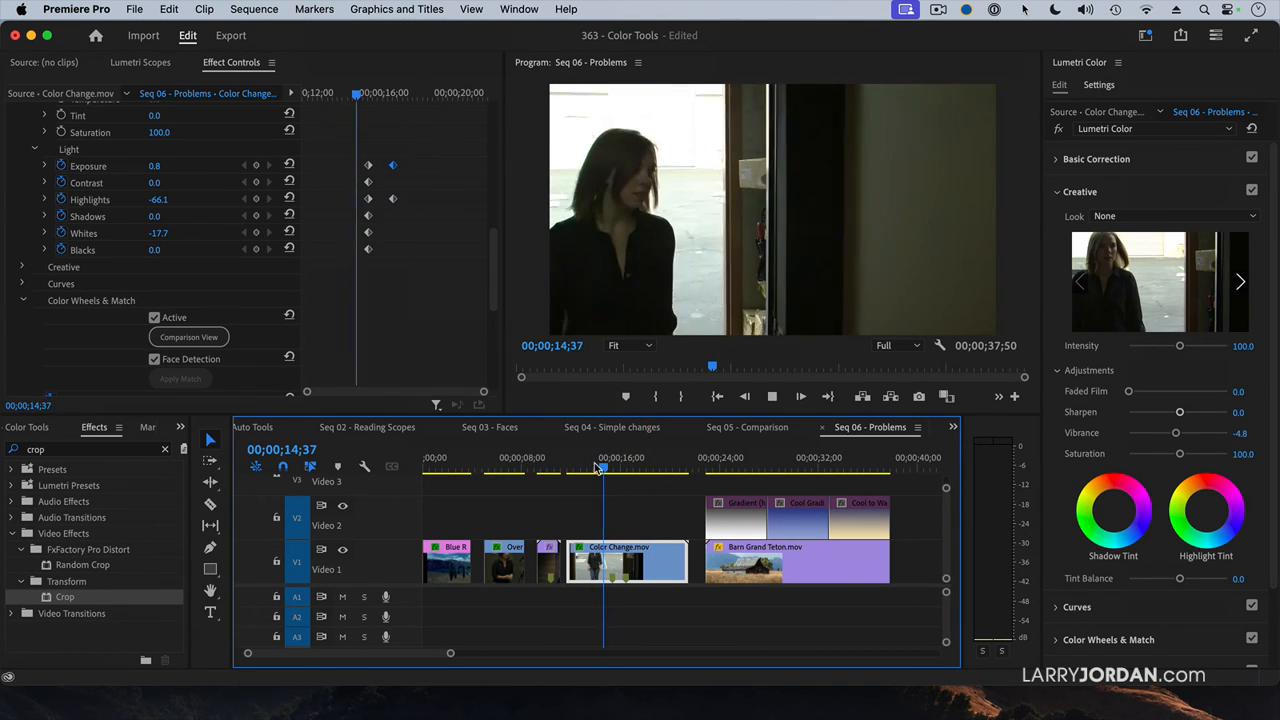
pyautogui.click(627, 469)
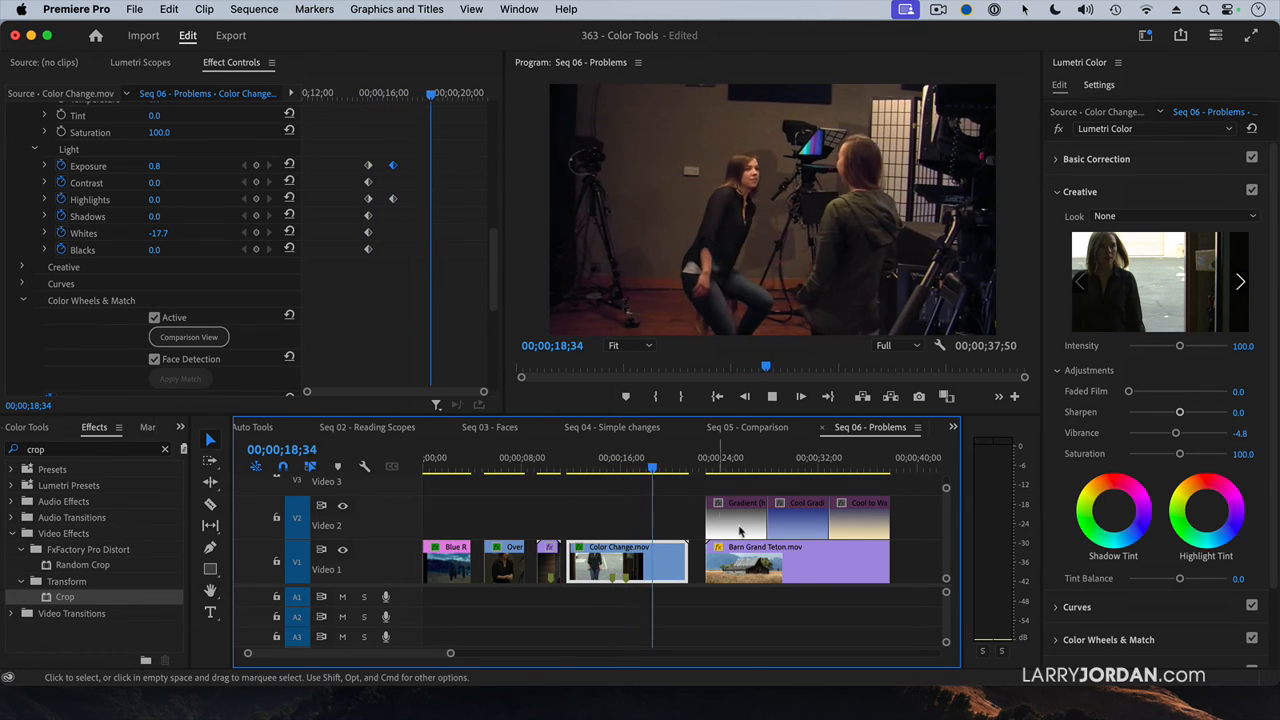
pyautogui.click(594, 470)
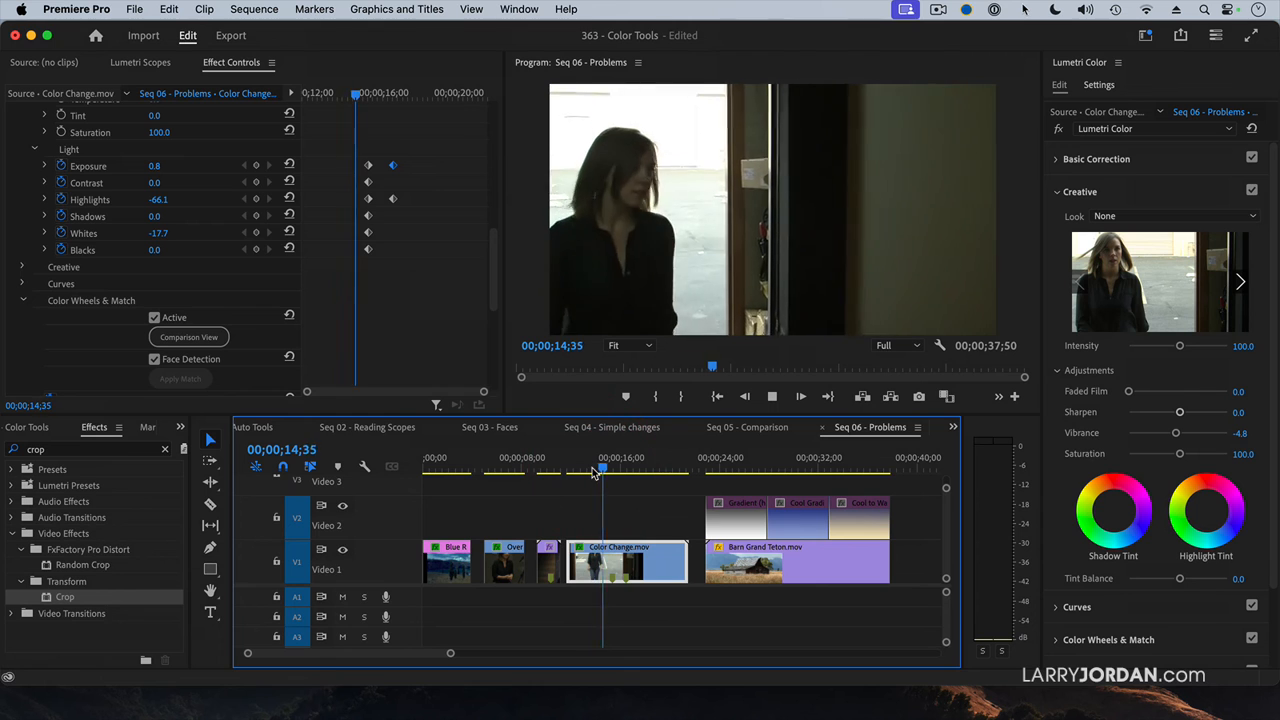